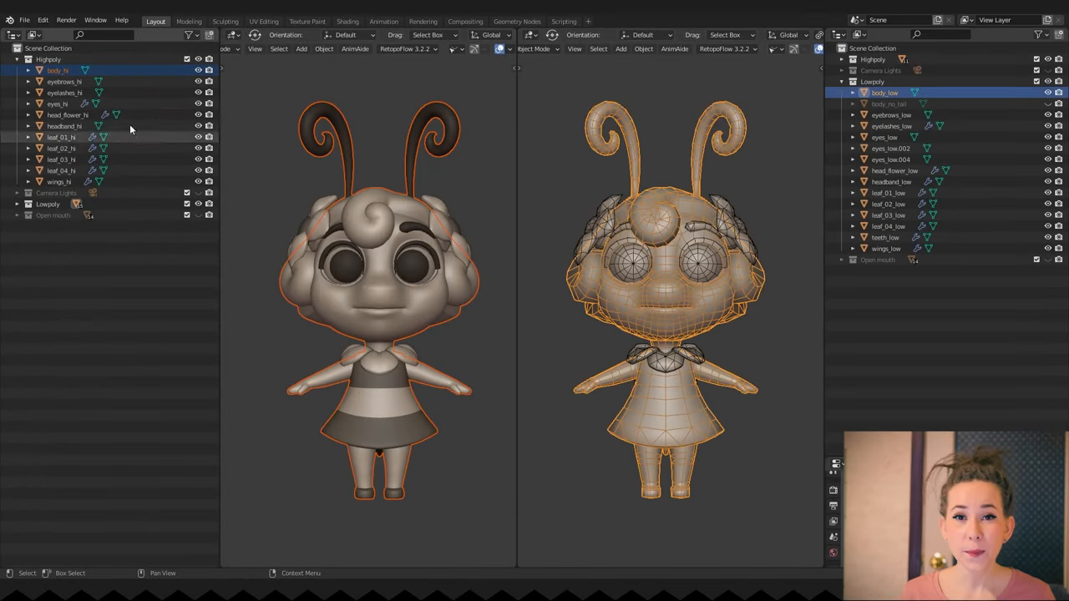
Step: Check that the high-poly and low-poly eyebrow parts carry matching names, then start a new project
{"action": "left_click", "coordinate": [885, 93]}
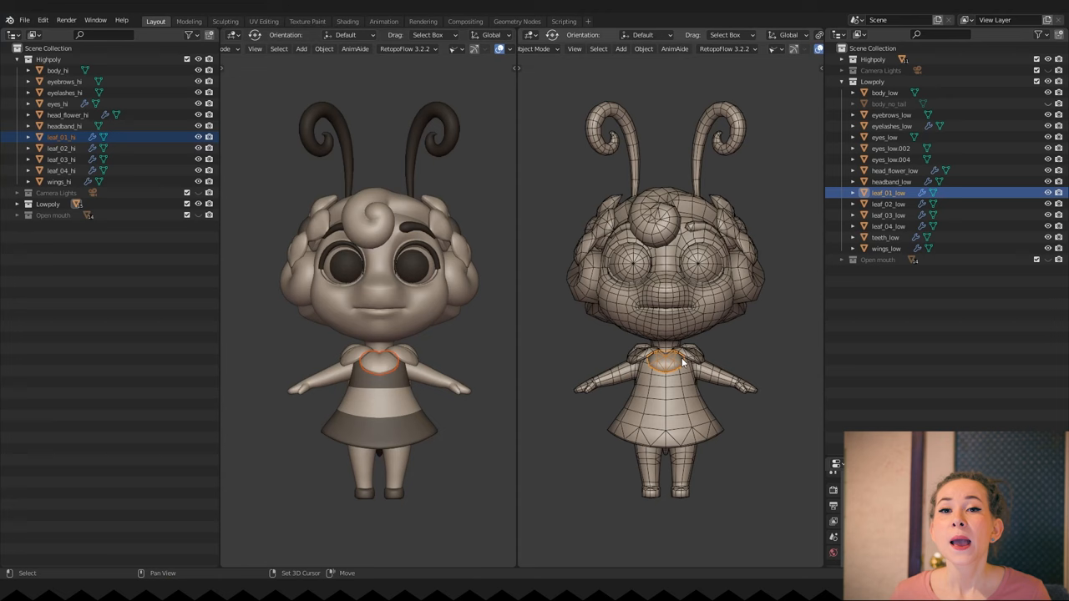
{"action": "mouse_move", "coordinate": [749, 353]}
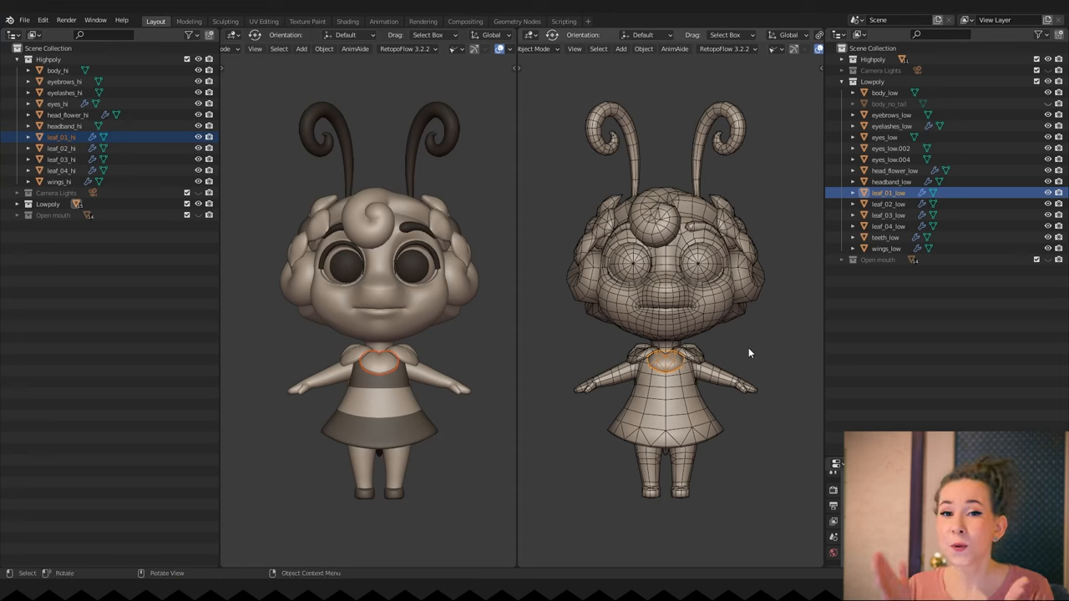
{"action": "left_click", "coordinate": [895, 171]}
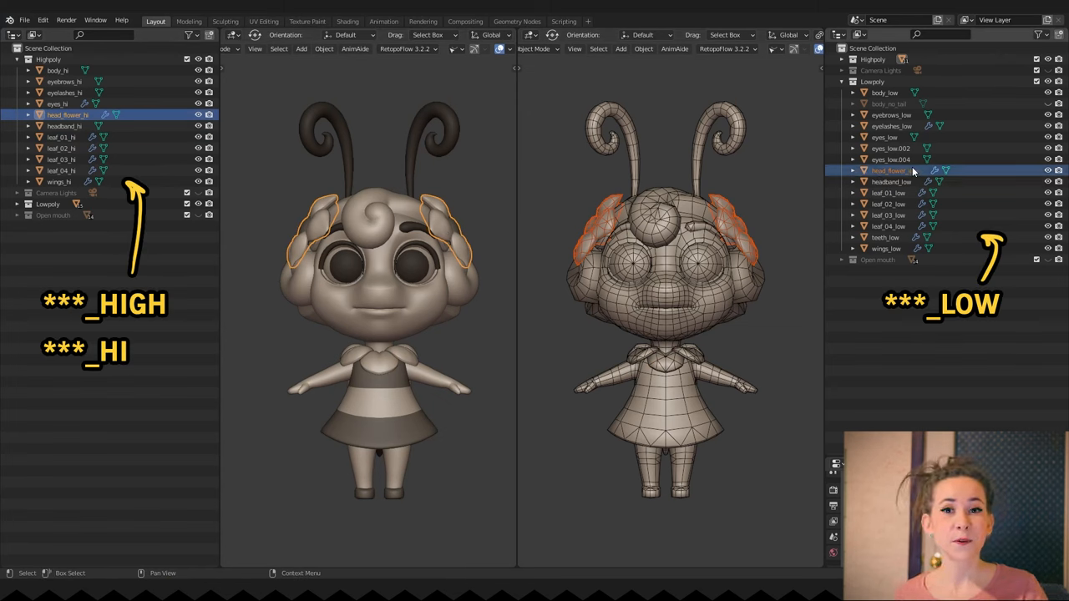
{"action": "left_click", "coordinate": [891, 114]}
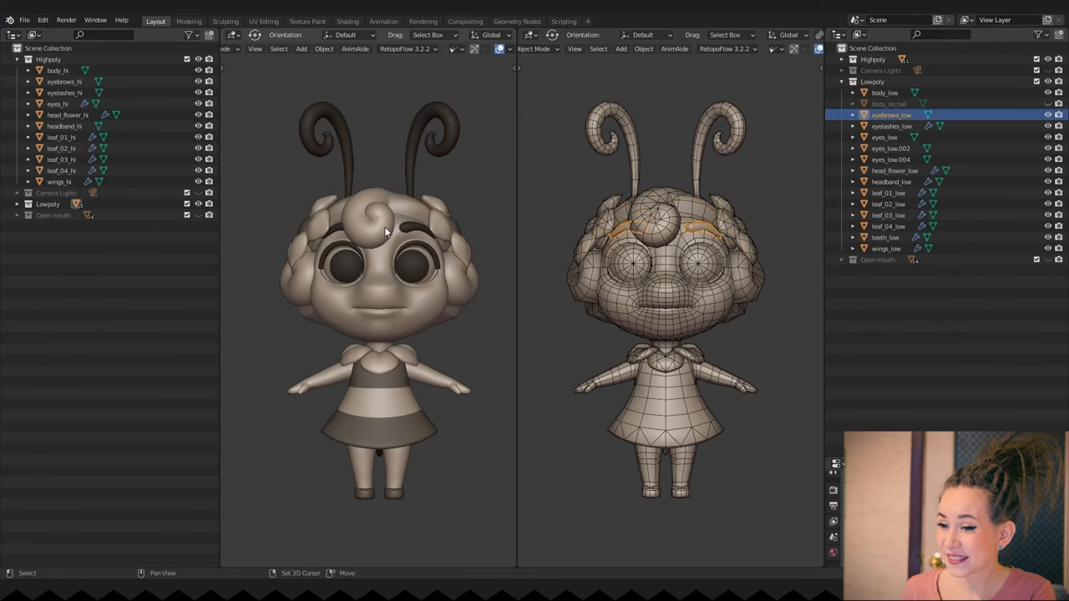
{"action": "left_click", "coordinate": [63, 80]}
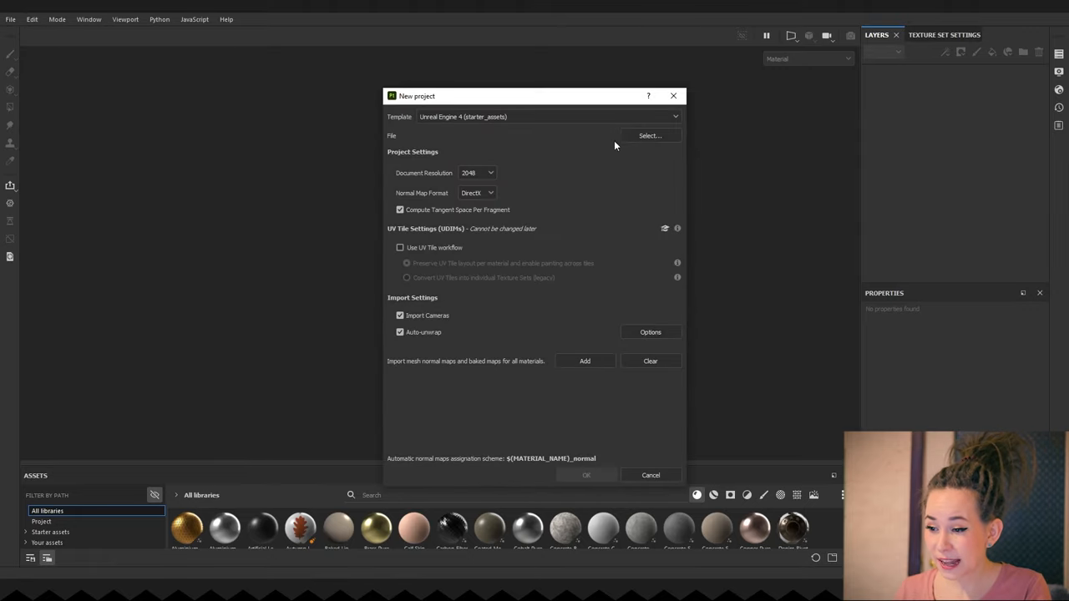
Step: Keep the Unreal Engine 4 template and load Bee_LOW.obj from the Model folder as the project mesh
{"action": "left_click", "coordinate": [548, 117]}
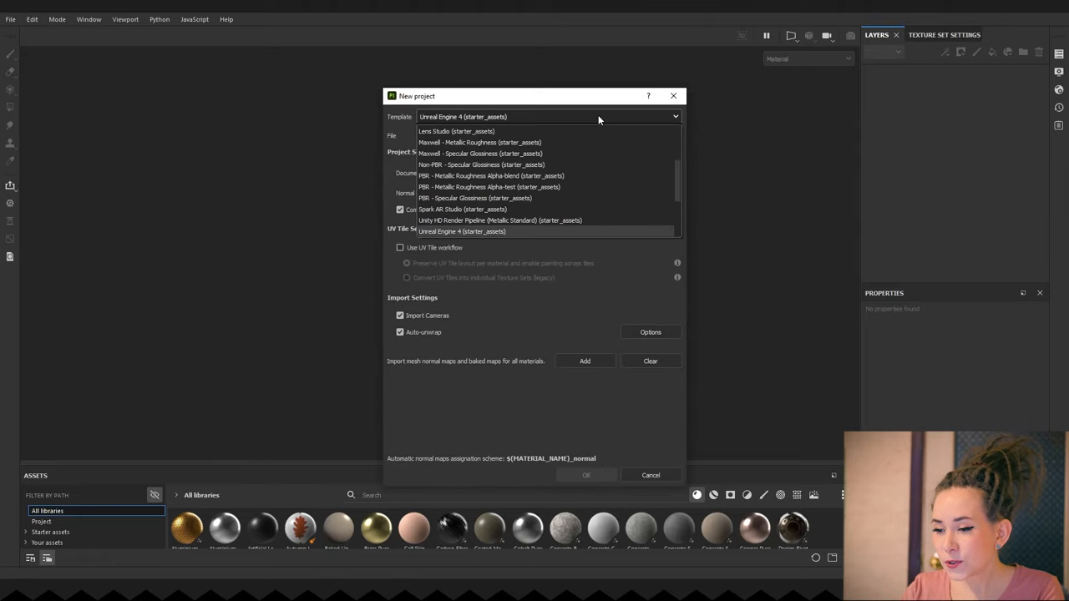
{"action": "left_click", "coordinate": [461, 231]}
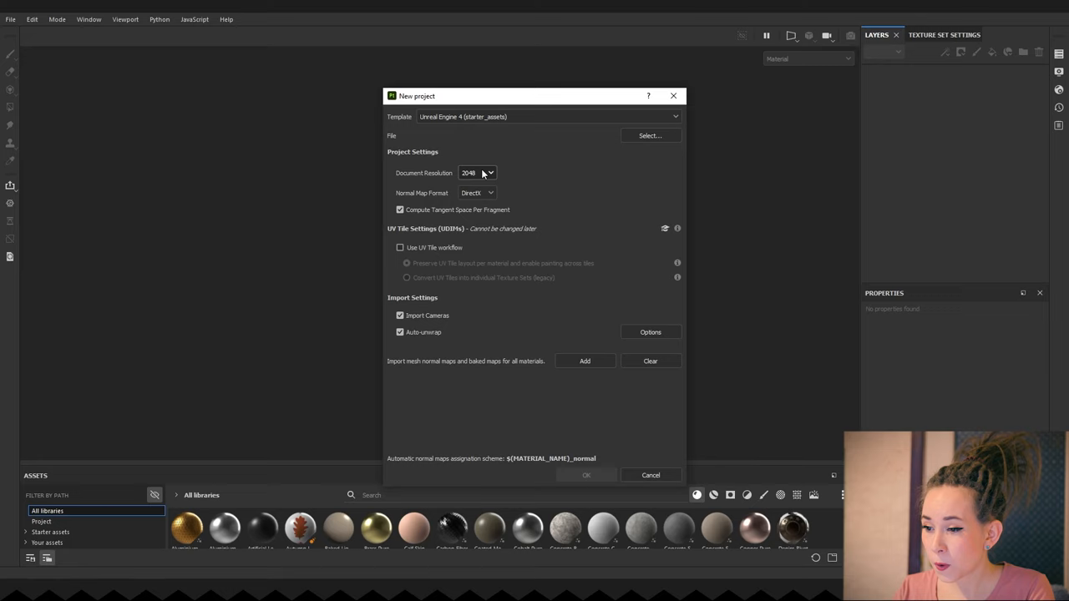
{"action": "left_click", "coordinate": [649, 136]}
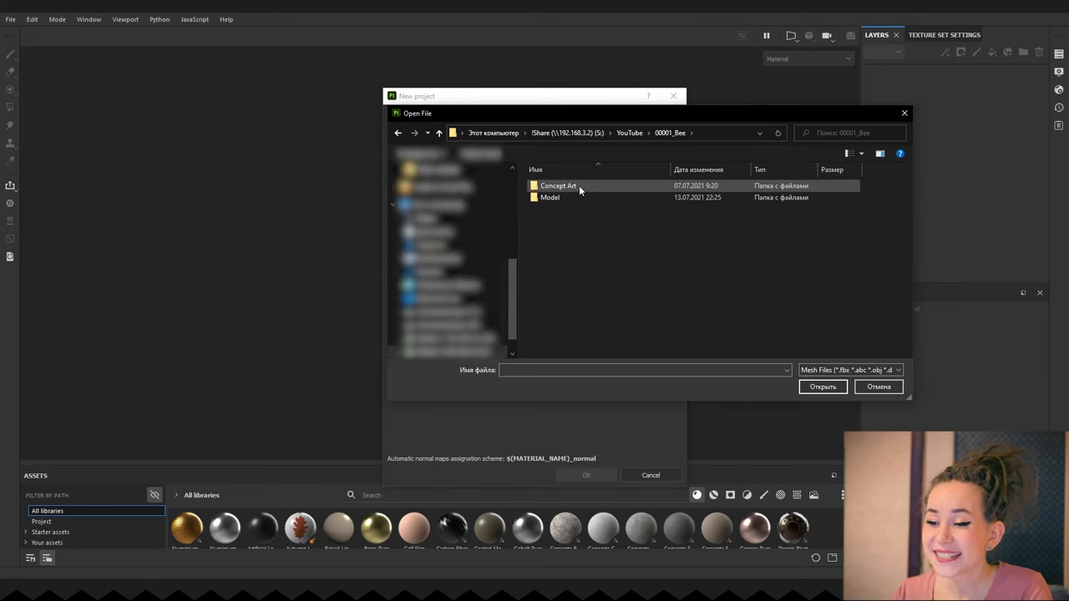
{"action": "double_click", "coordinate": [549, 197]}
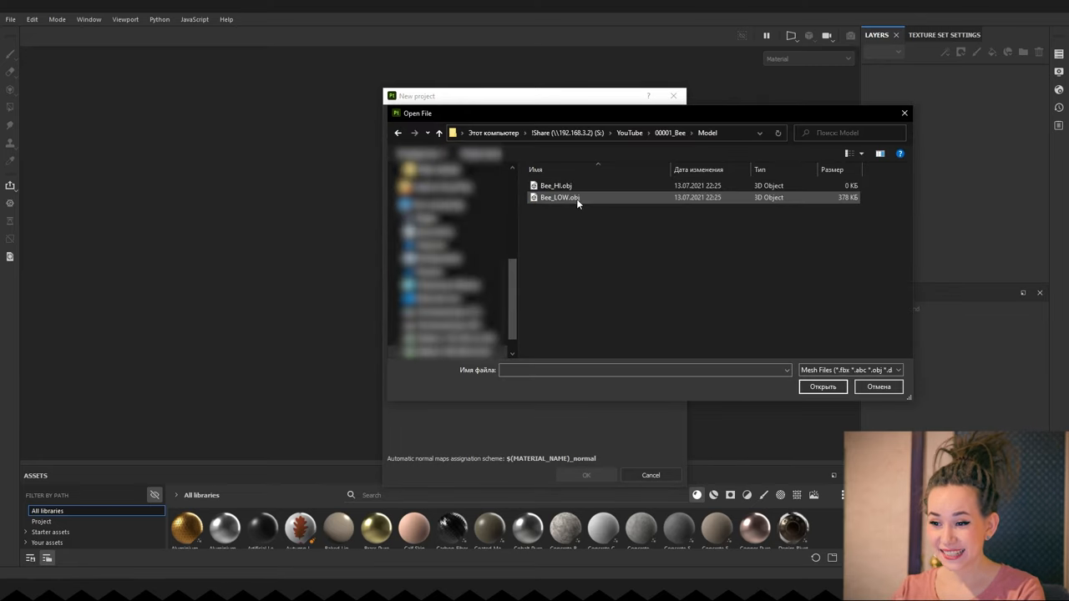
{"action": "mouse_move", "coordinate": [593, 200]}
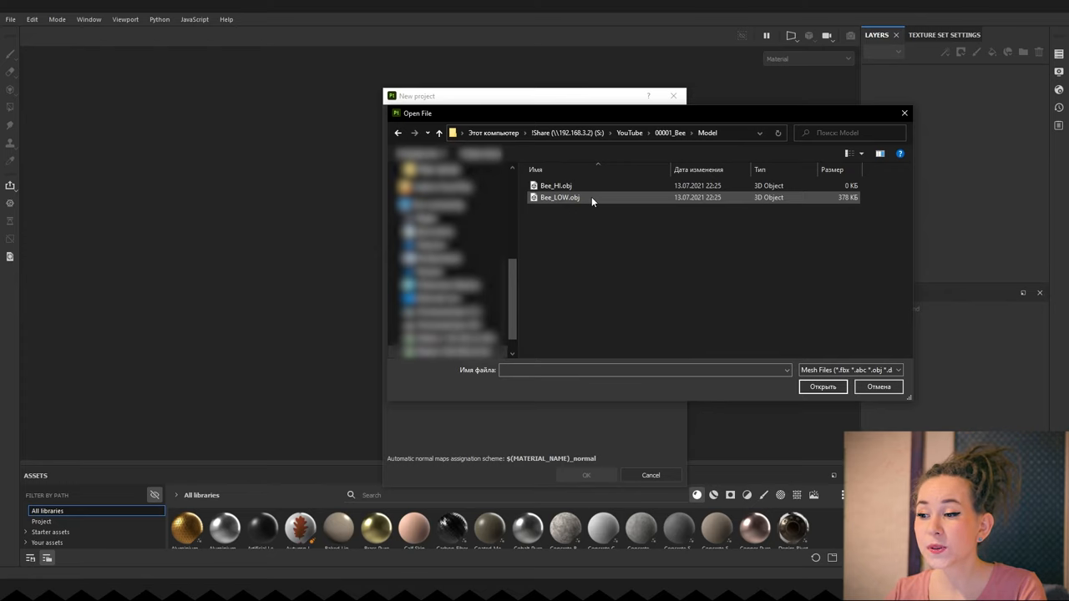
{"action": "double_click", "coordinate": [560, 197]}
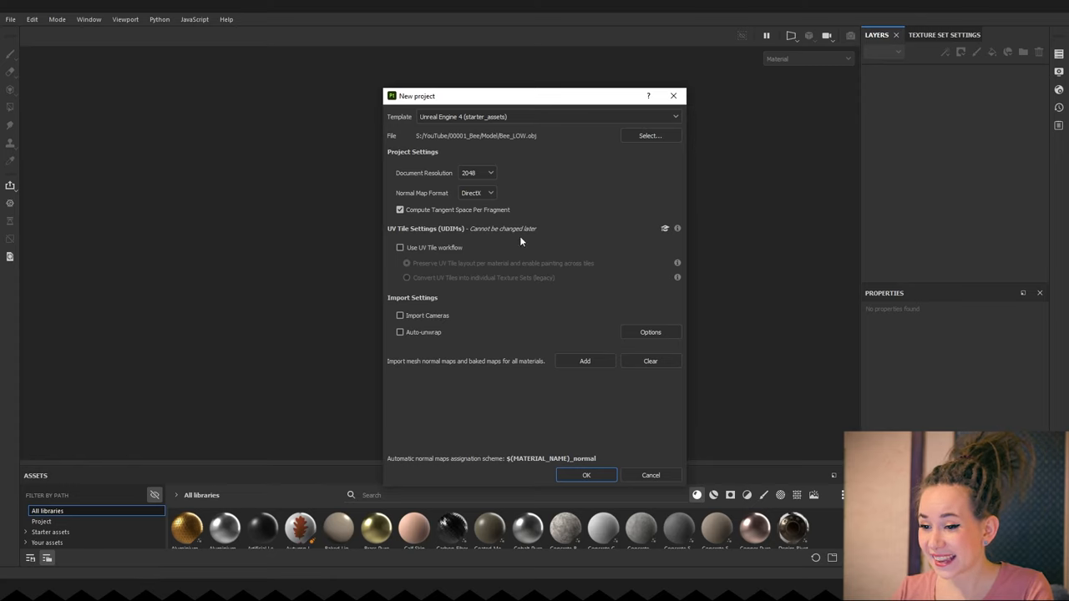
Step: Create the project and show the bee's Base color channel in the viewport
{"action": "left_click", "coordinate": [584, 475]}
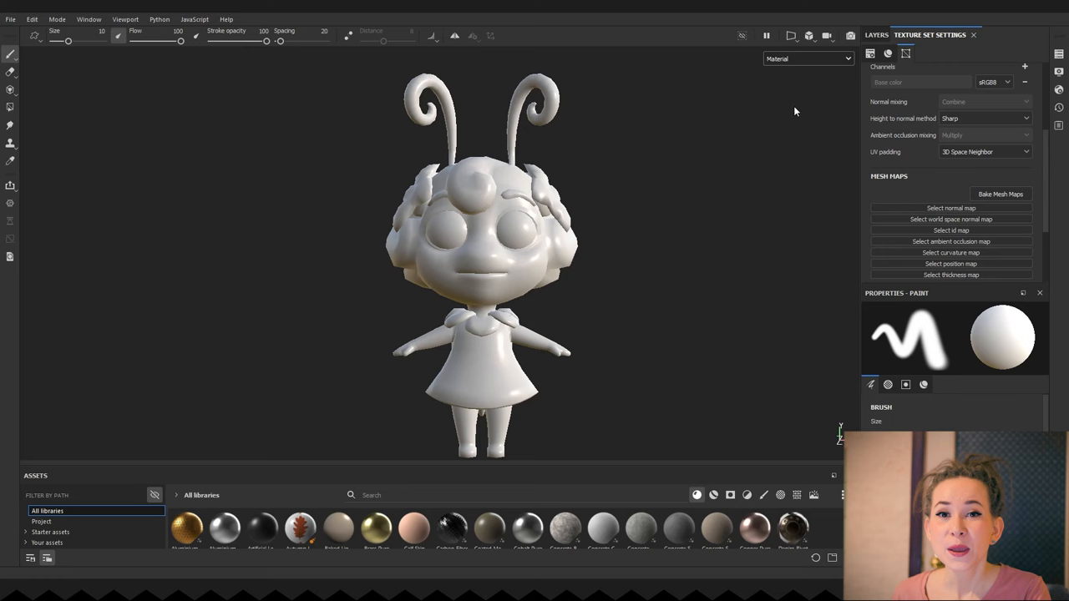
{"action": "left_click", "coordinate": [805, 59]}
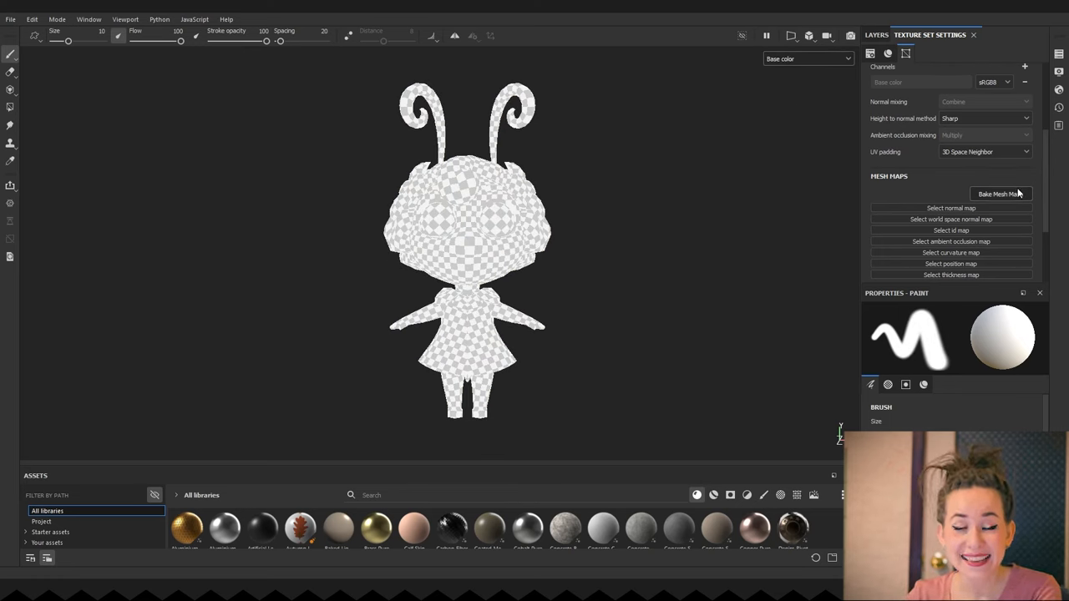
Step: Add Bee_HI.obj as the high-definition bake mesh with output size 2048
{"action": "left_click", "coordinate": [1000, 194]}
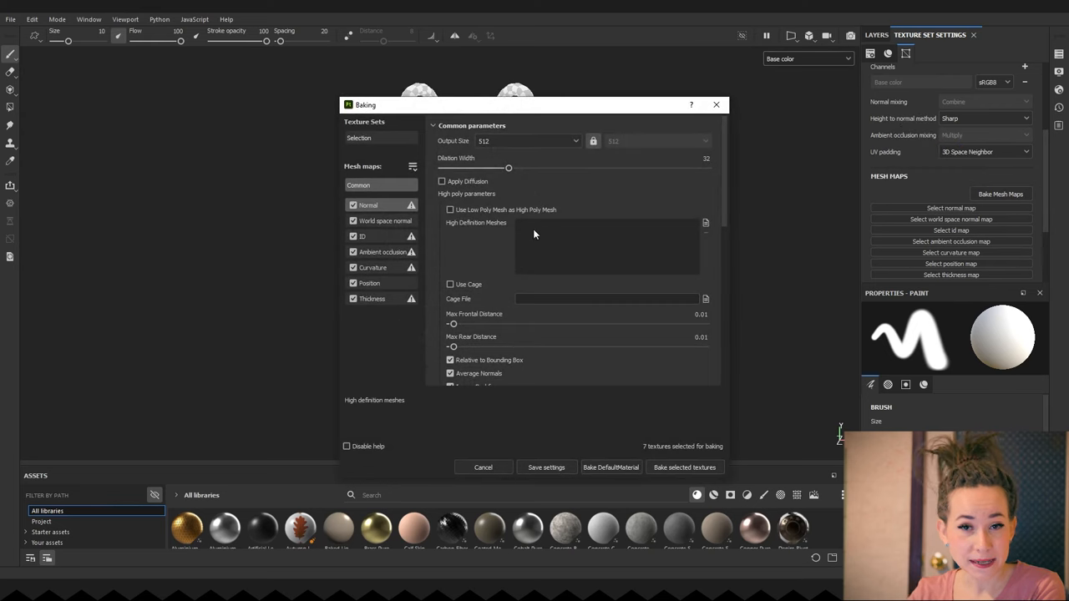
{"action": "left_click", "coordinate": [705, 222]}
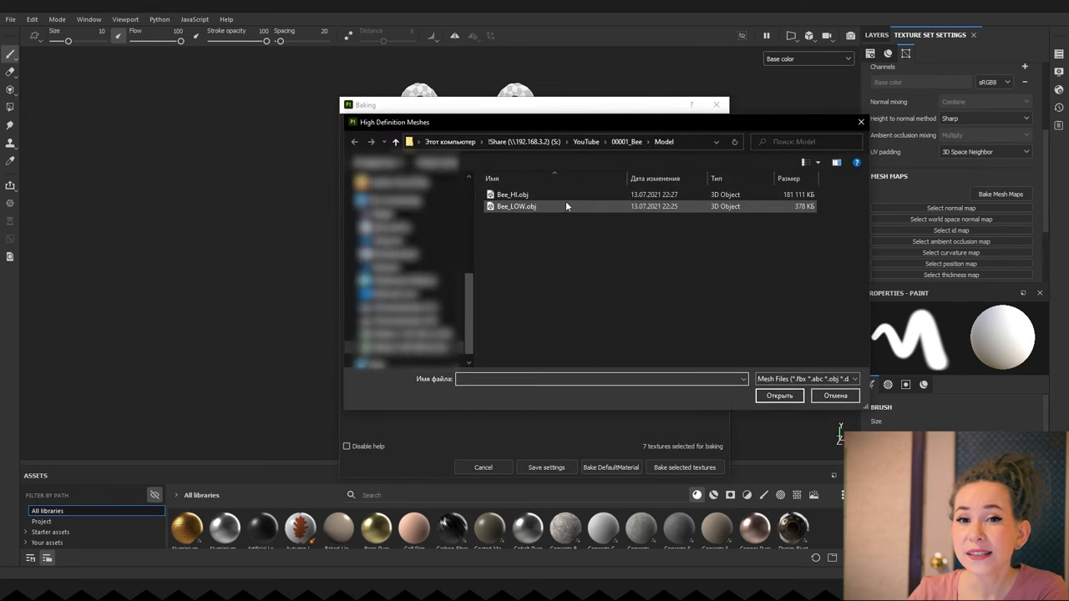
{"action": "left_click", "coordinate": [778, 395]}
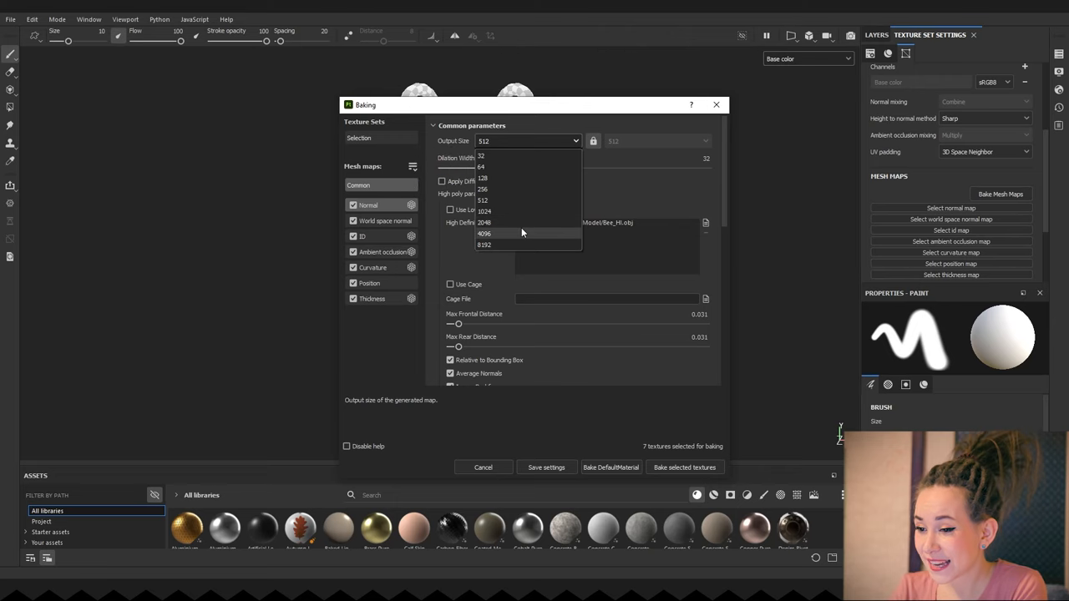
{"action": "left_click", "coordinate": [484, 222]}
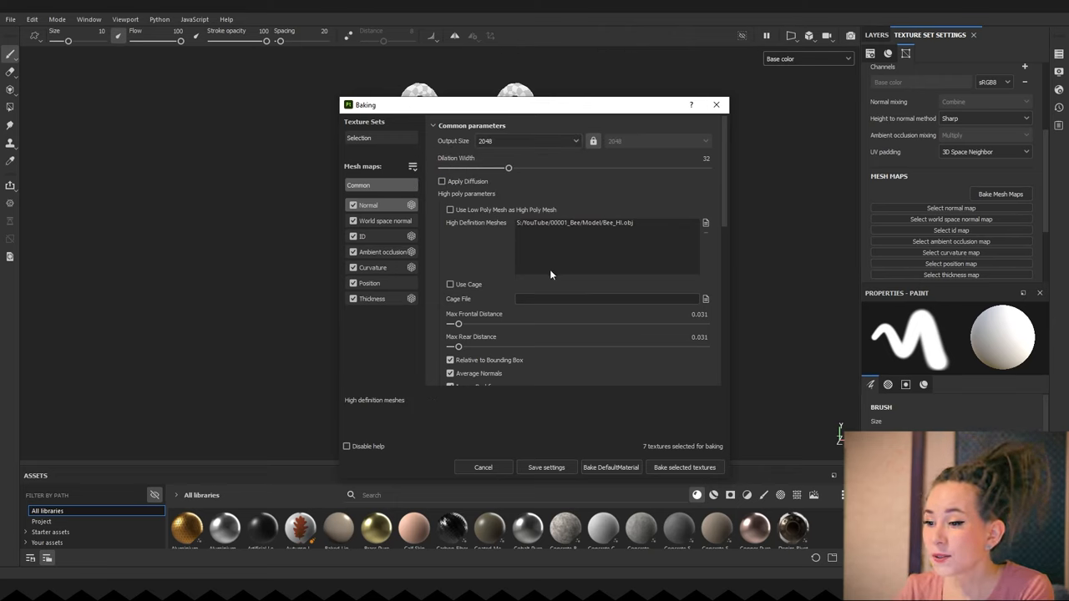
Step: Set antialiasing subsampling to 4x and match high and low parts by mesh name
{"action": "scroll", "scroll_direction": "down", "scroll_amount": 3}
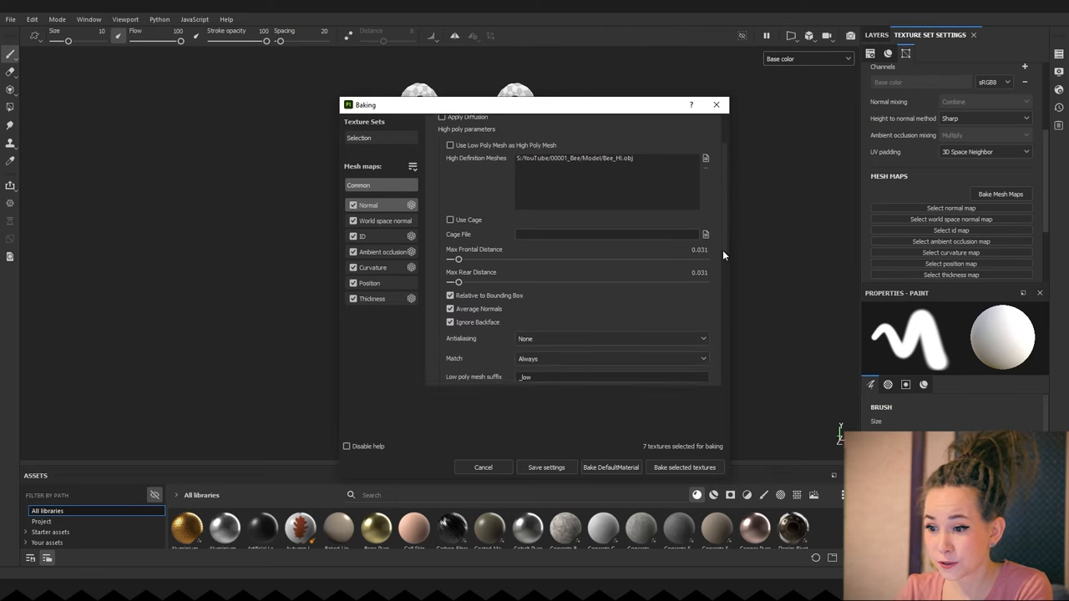
{"action": "scroll", "scroll_direction": "down", "scroll_amount": 3}
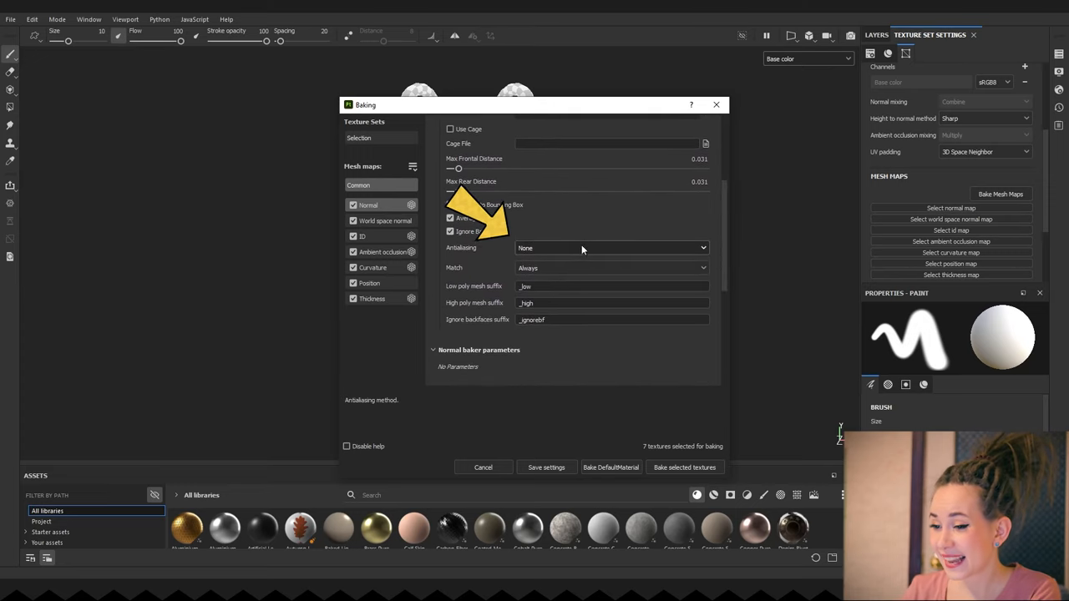
{"action": "left_click", "coordinate": [609, 247]}
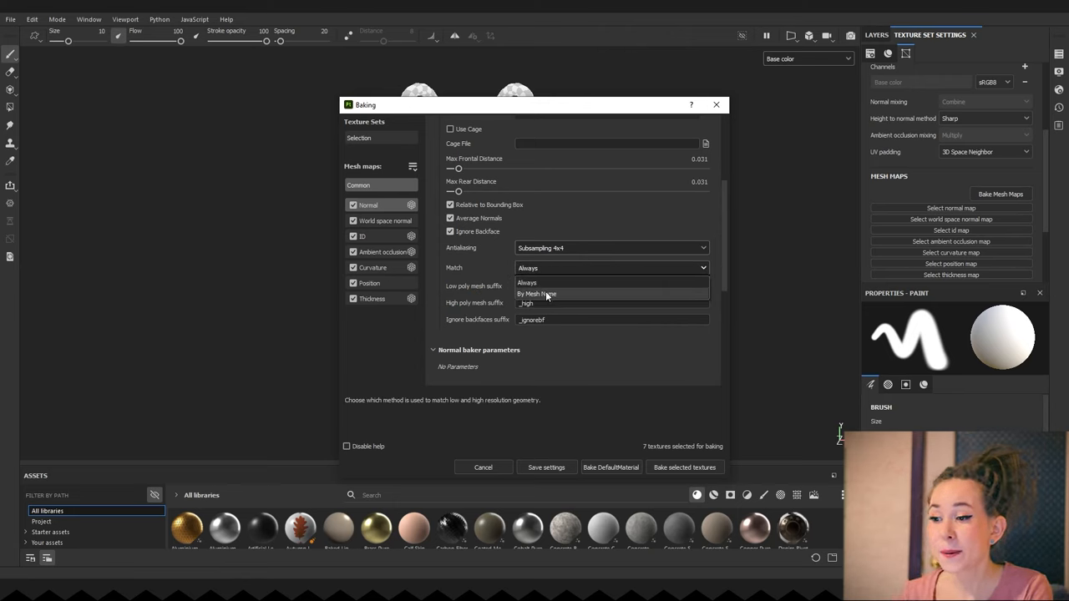
{"action": "left_click", "coordinate": [536, 294]}
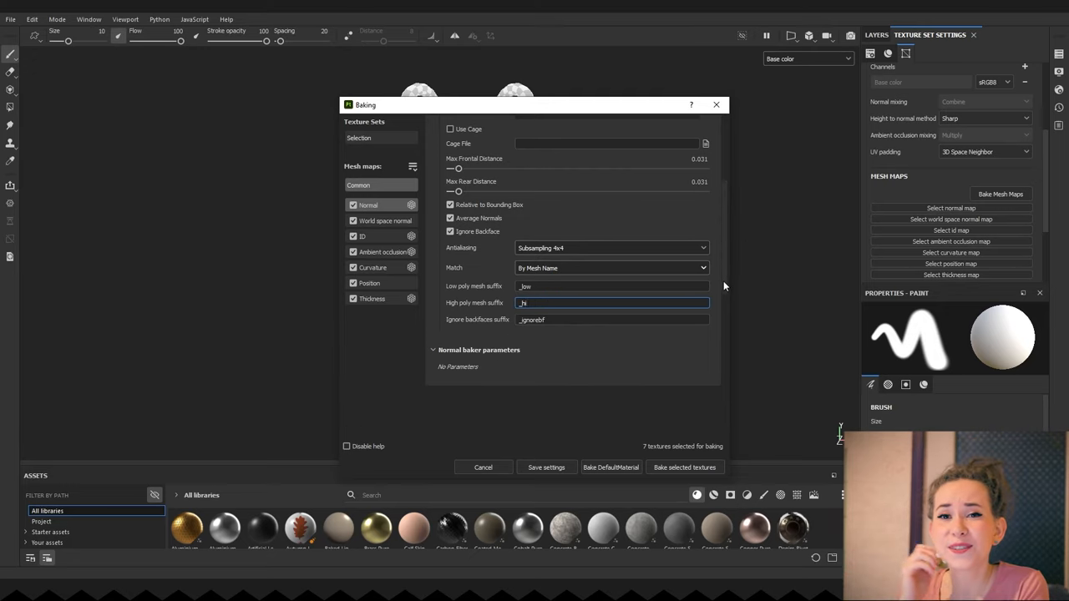
Step: Leave the ID map out of the bake and set ambient occlusion ray distribution to Uniform
{"action": "left_click", "coordinate": [384, 221]}
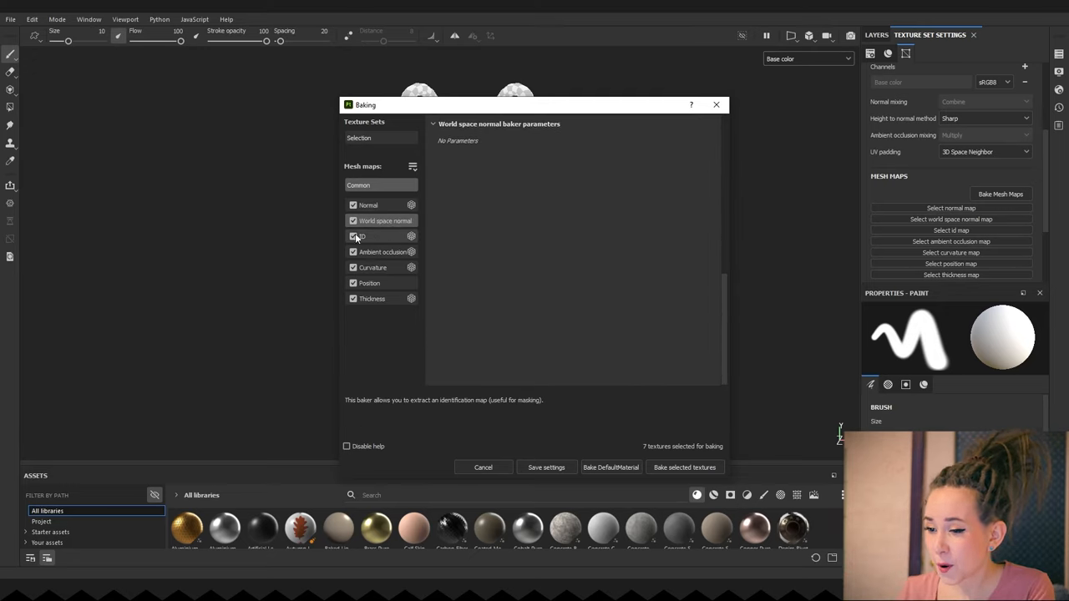
{"action": "left_click", "coordinate": [384, 250]}
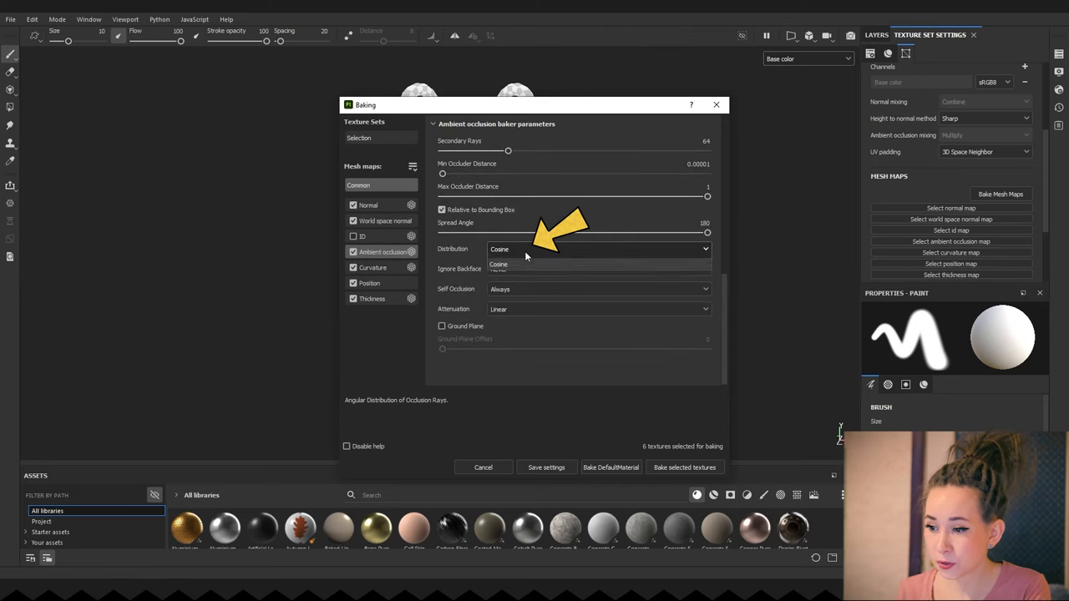
{"action": "left_click", "coordinate": [598, 309]}
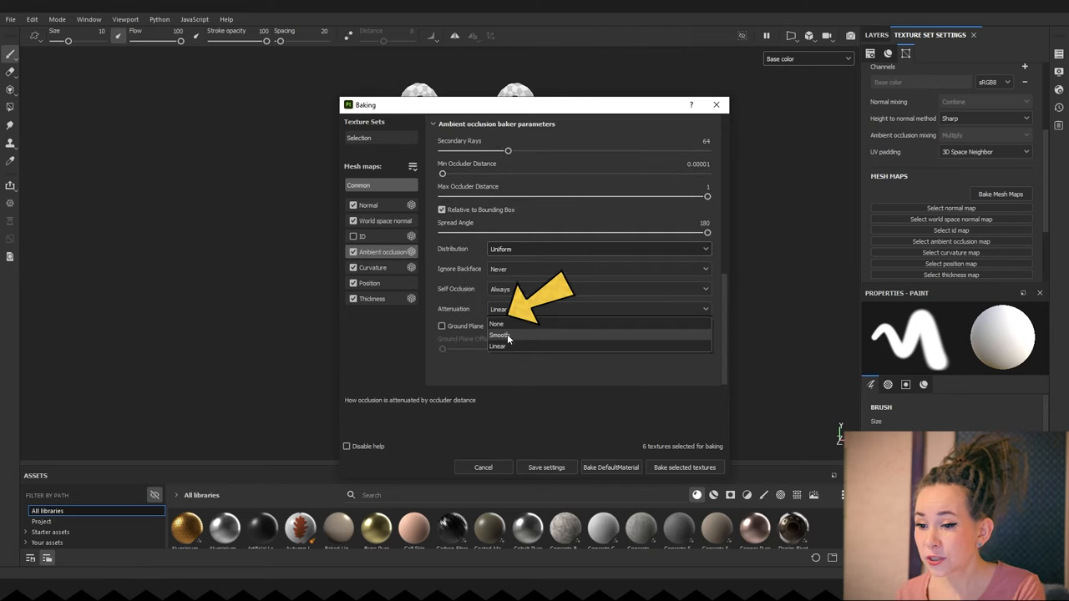
{"action": "left_click", "coordinate": [498, 334]}
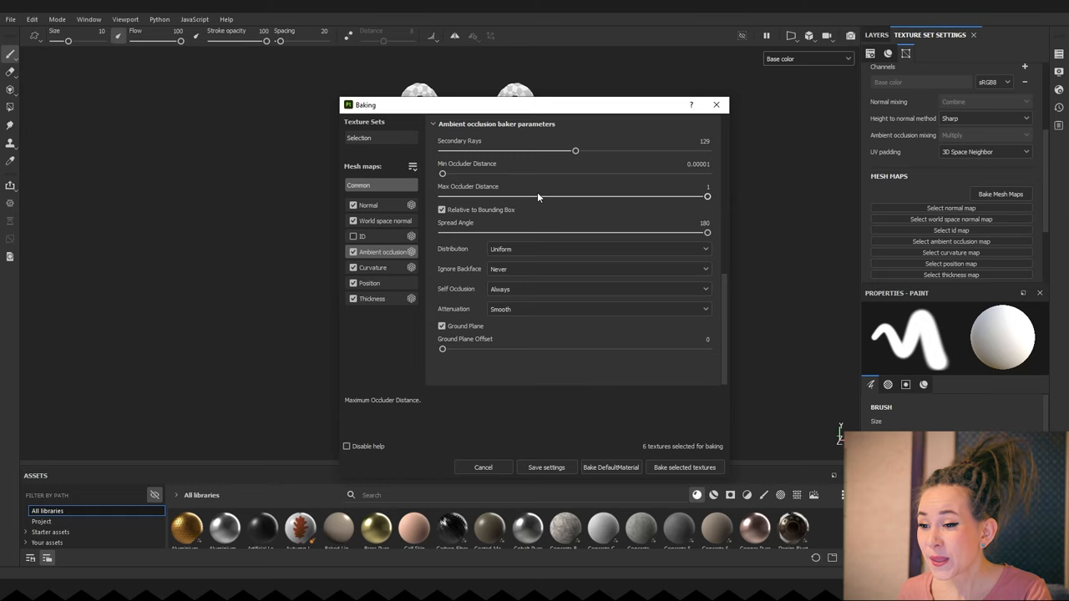
Step: Limit curvature self-intersection and thickness self-occlusion to Only Same Mesh Name
{"action": "left_click", "coordinate": [372, 267]}
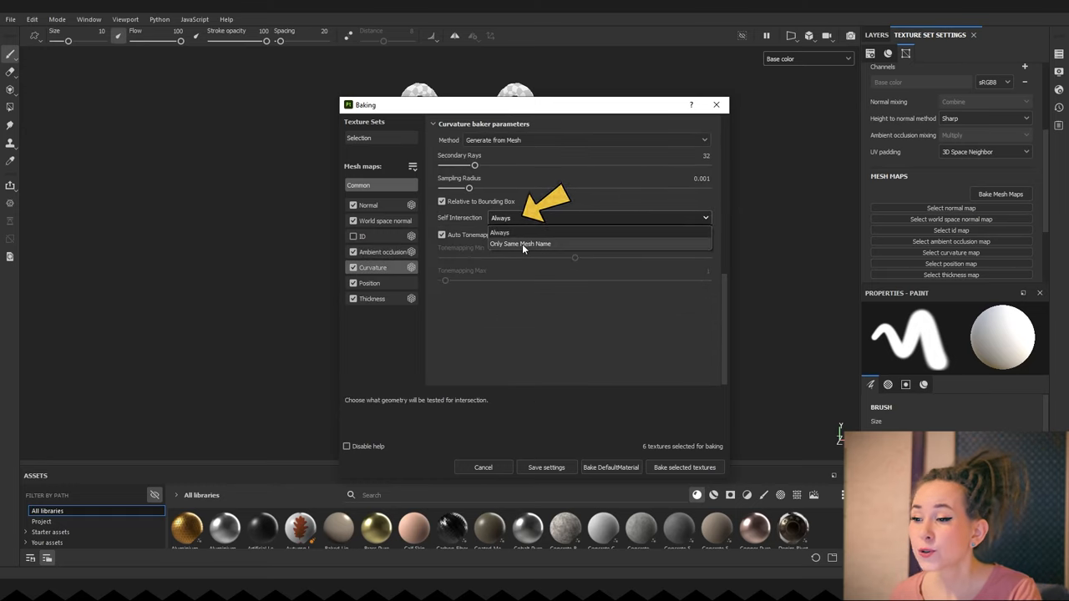
{"action": "left_click", "coordinate": [521, 244]}
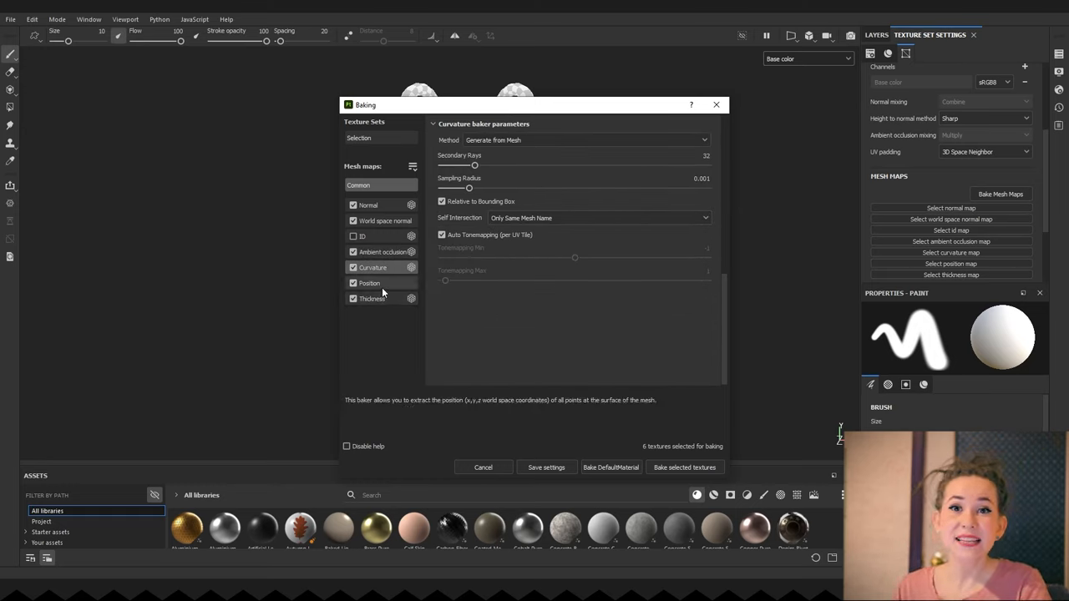
{"action": "left_click", "coordinate": [370, 297]}
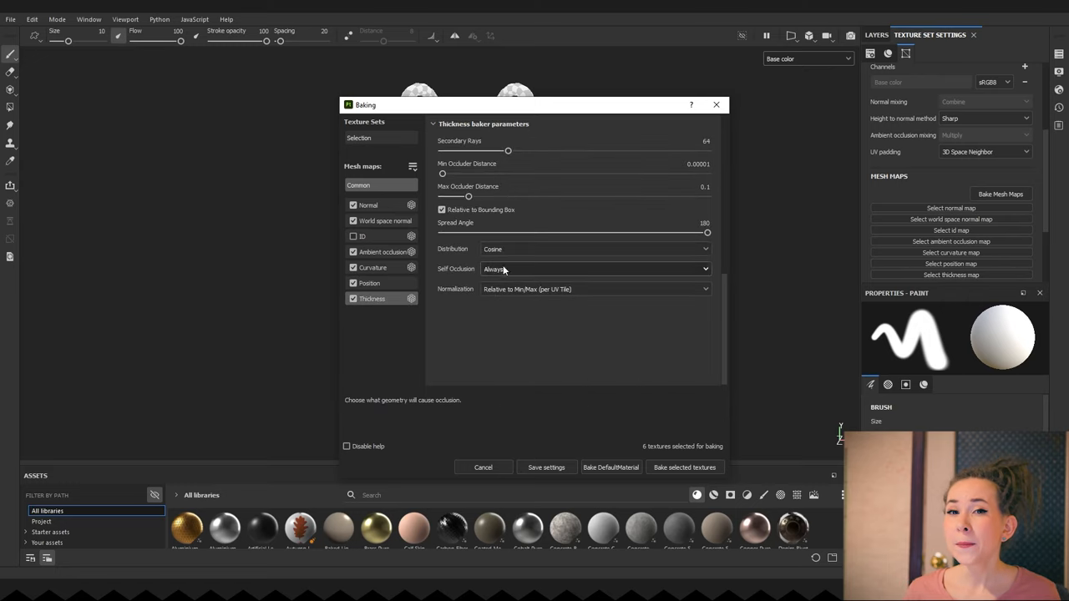
{"action": "left_click", "coordinate": [594, 267]}
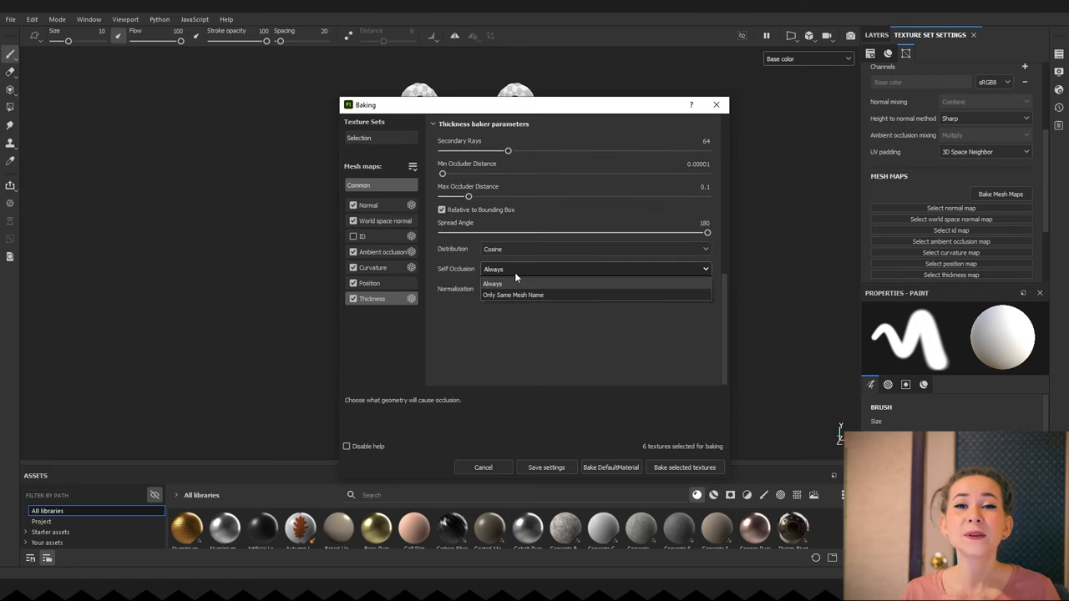
{"action": "left_click", "coordinate": [513, 294]}
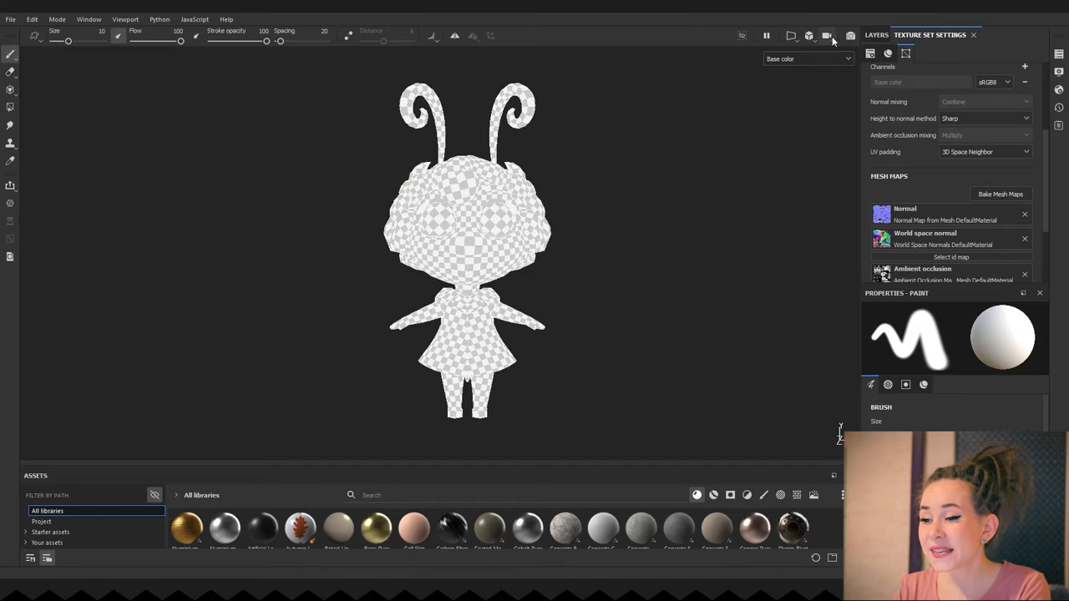
Step: Display the baked ambient occlusion on the bee and orbit to inspect it from the side
{"action": "left_click", "coordinate": [805, 59]}
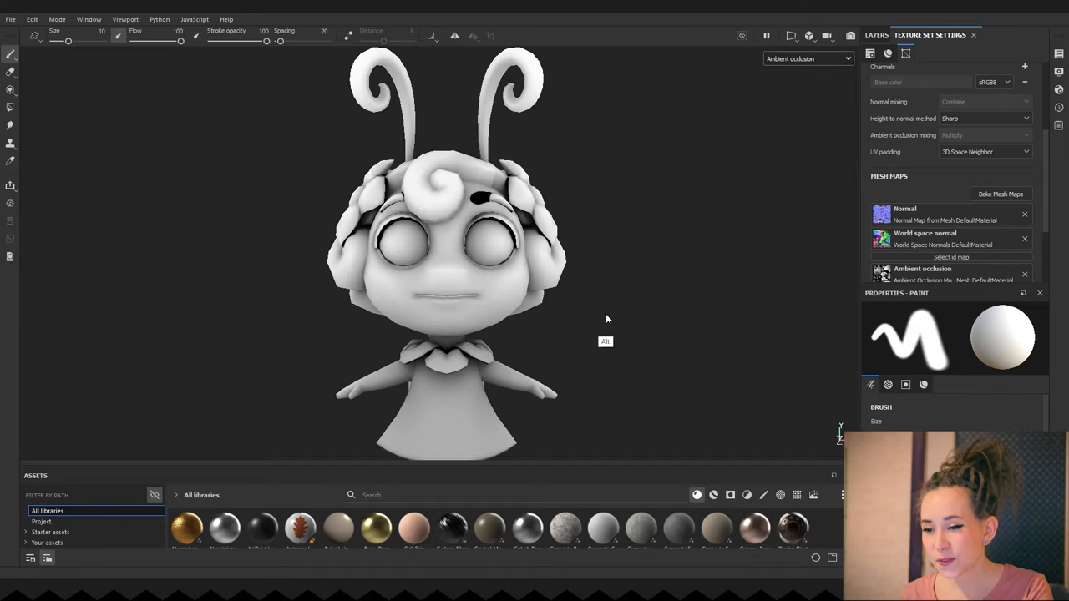
{"action": "left_click_drag", "start_coordinate": [608, 319], "coordinate": [508, 291]}
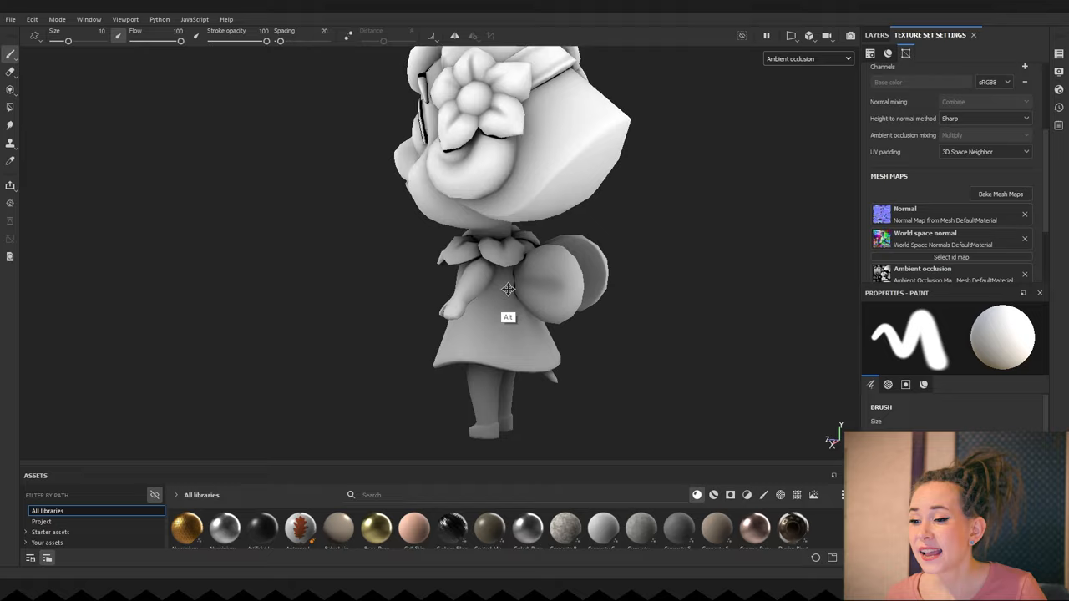
{"action": "left_click_drag", "start_coordinate": [507, 290], "coordinate": [444, 249]}
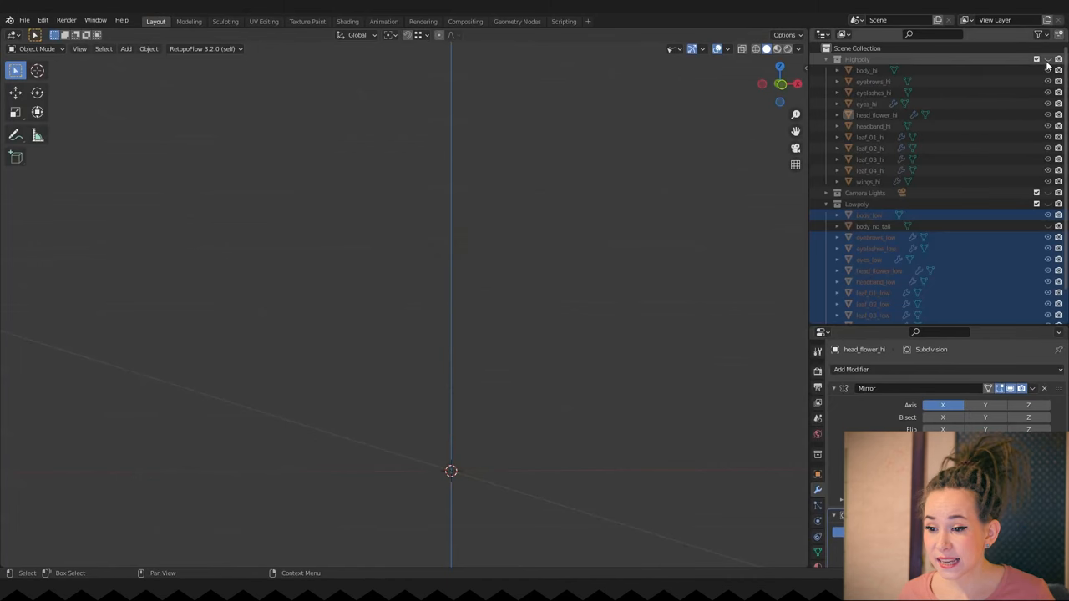
Step: Edit all bee meshes' UVs together and move the small round island beside the UV square
{"action": "key", "text": "Tab"}
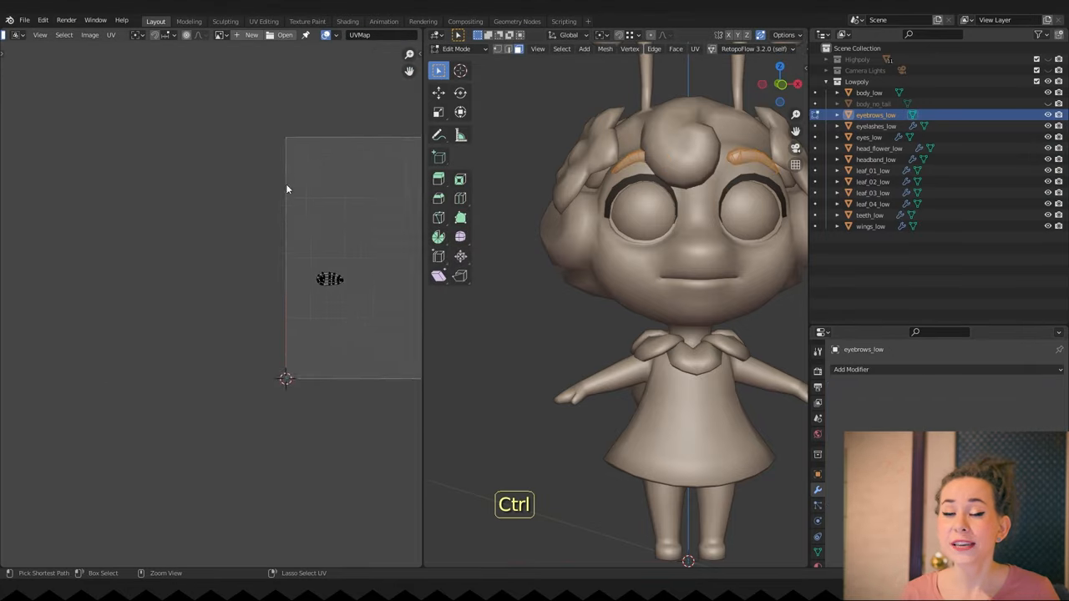
{"action": "key", "text": "Tab"}
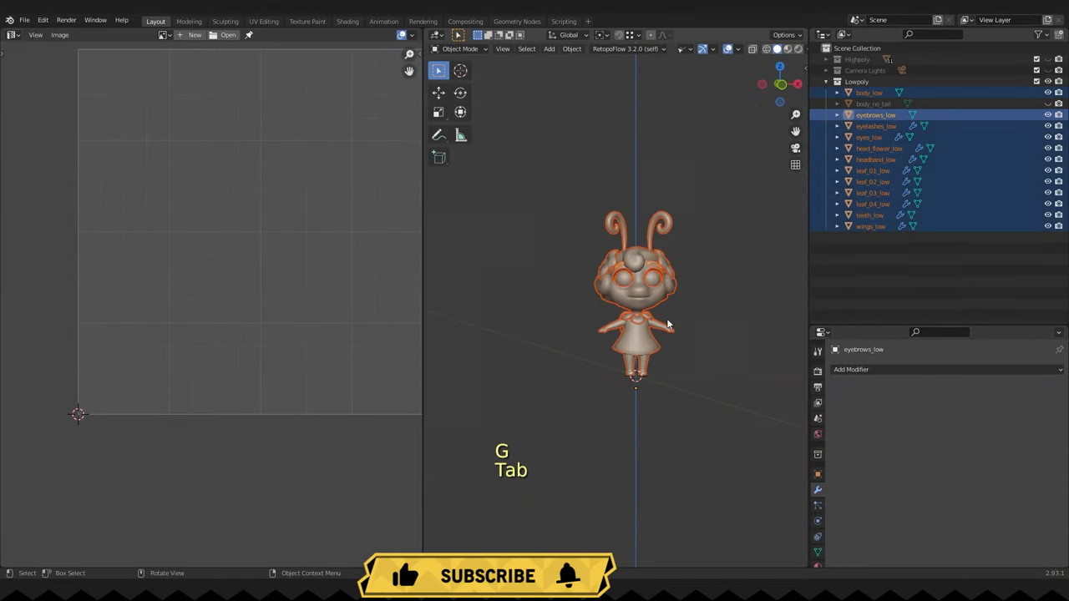
{"action": "key", "text": "Tab"}
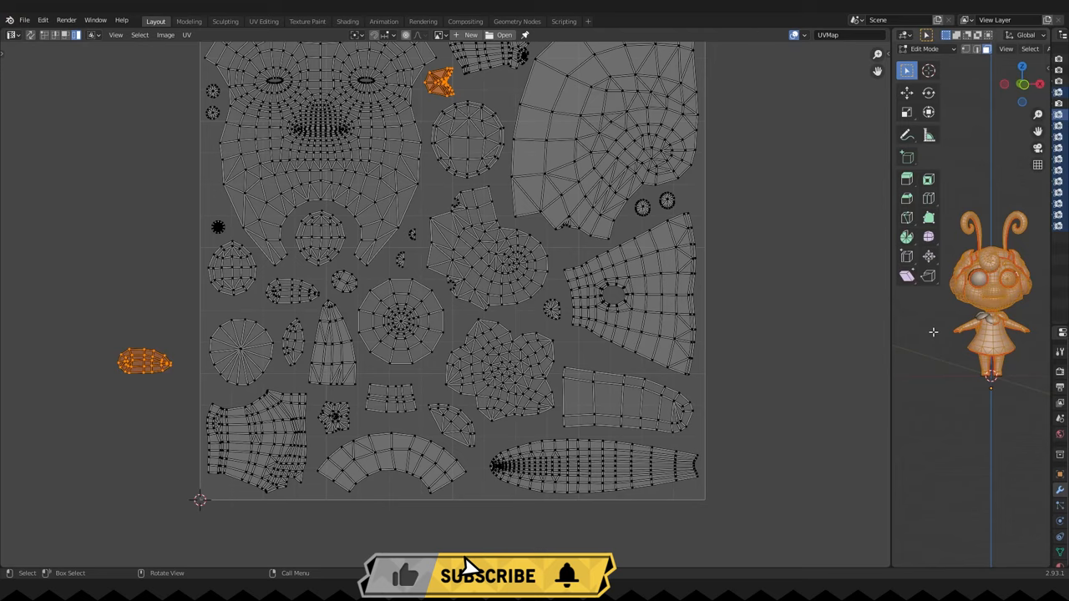
{"action": "left_click_drag", "start_coordinate": [144, 360], "coordinate": [765, 207]}
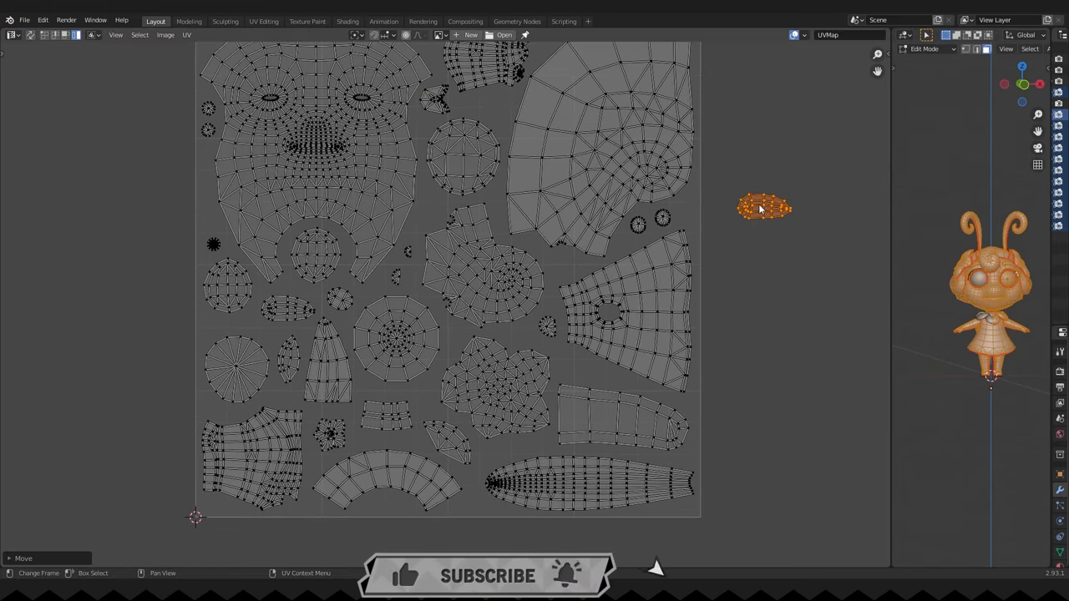
{"action": "left_click_drag", "start_coordinate": [765, 207], "coordinate": [638, 250]}
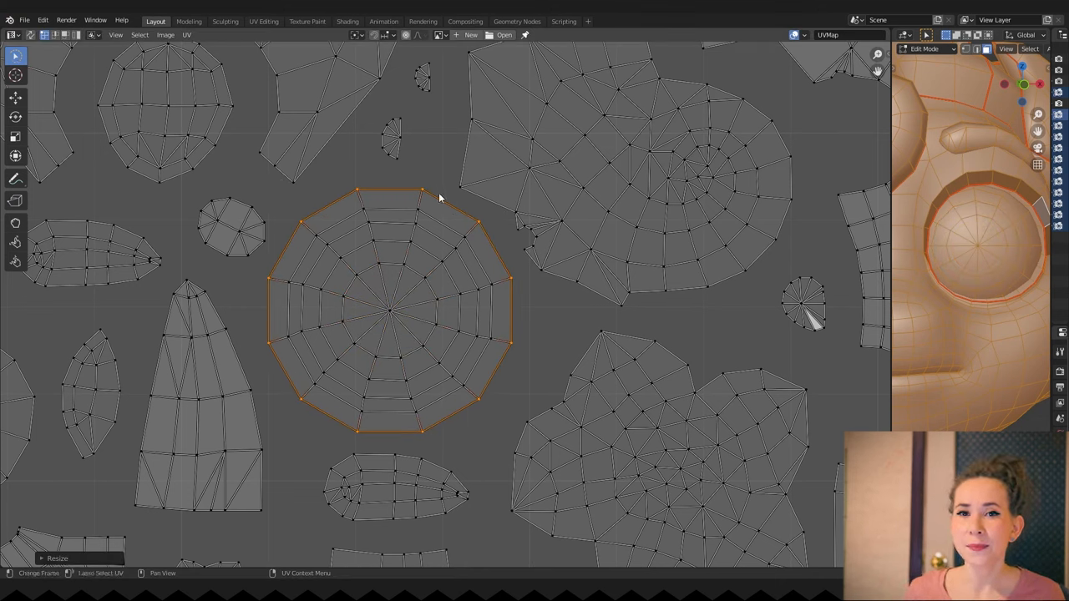
Step: Shrink the round island's selected ring of UV vertices and zoom in on the stray vertices
{"action": "key", "text": "s"}
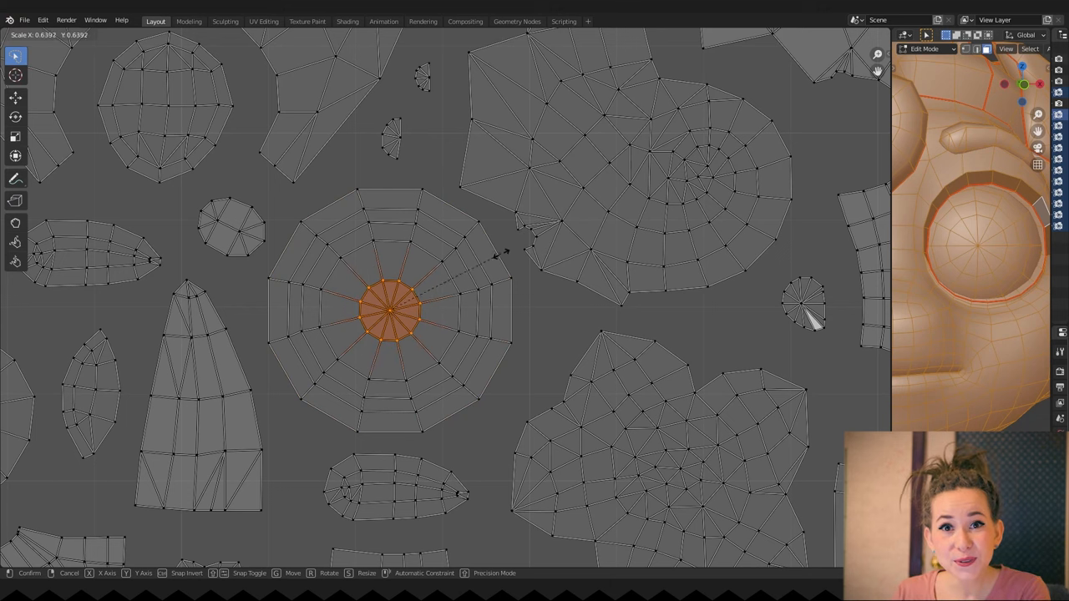
{"action": "mouse_move", "coordinate": [626, 207]}
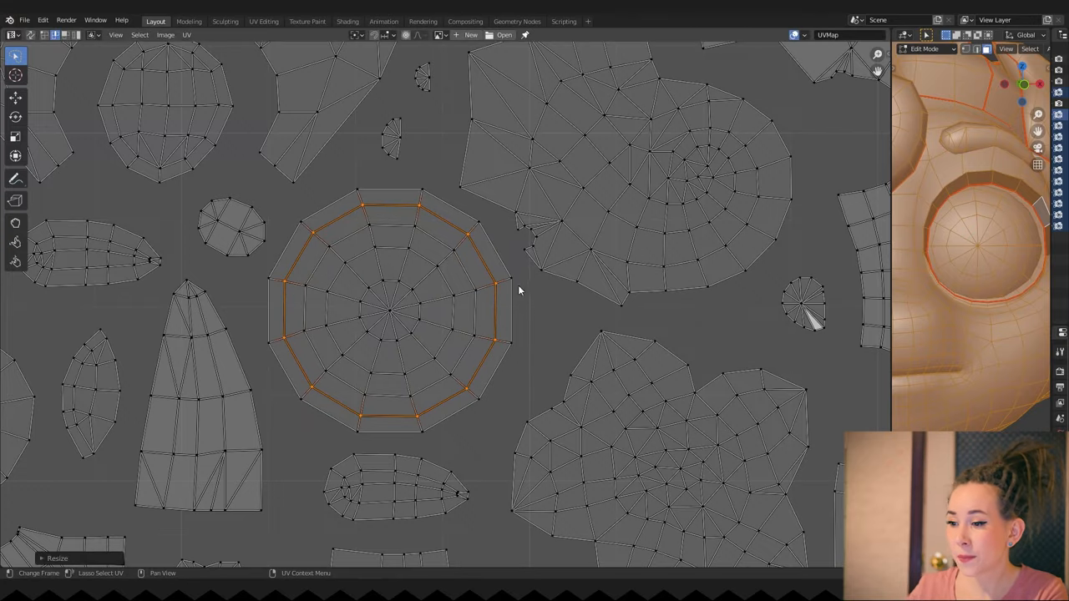
{"action": "scroll", "scroll_direction": "down", "scroll_amount": 3}
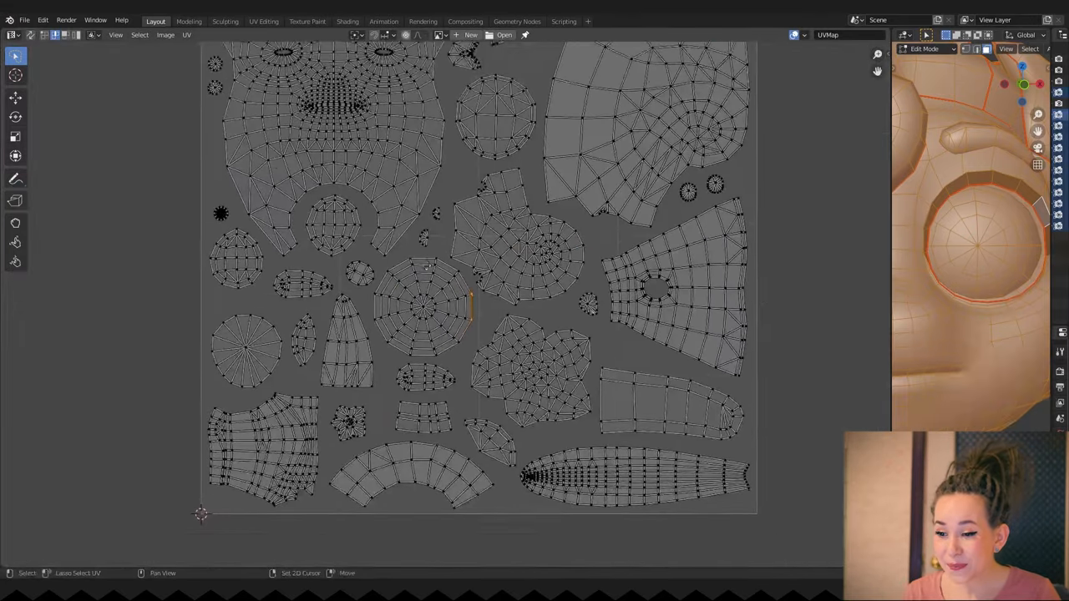
{"action": "scroll", "scroll_direction": "up", "scroll_amount": 3}
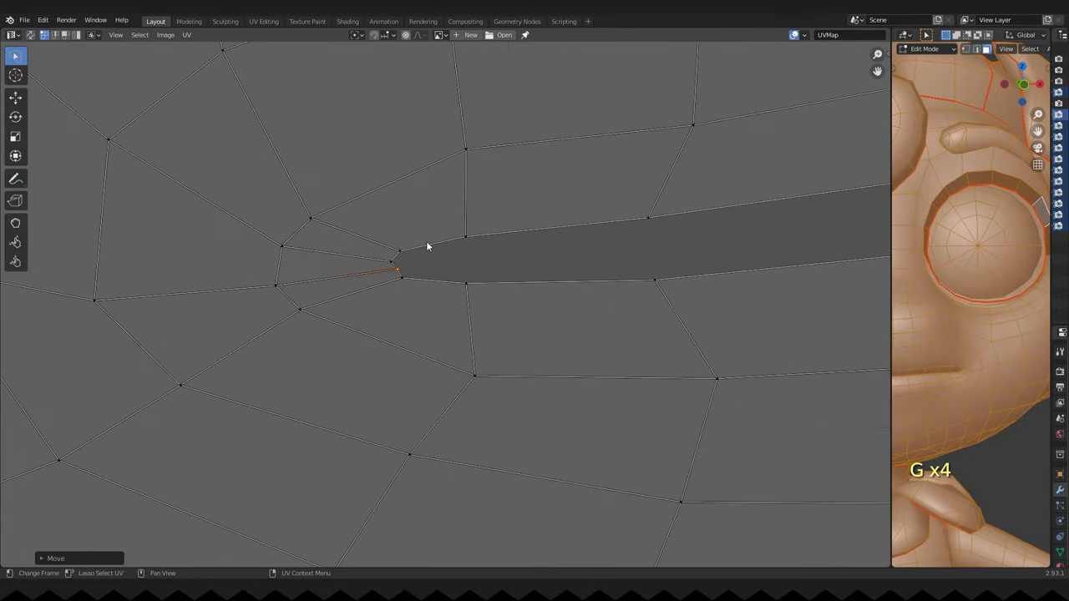
{"action": "scroll", "scroll_direction": "down", "scroll_amount": 3}
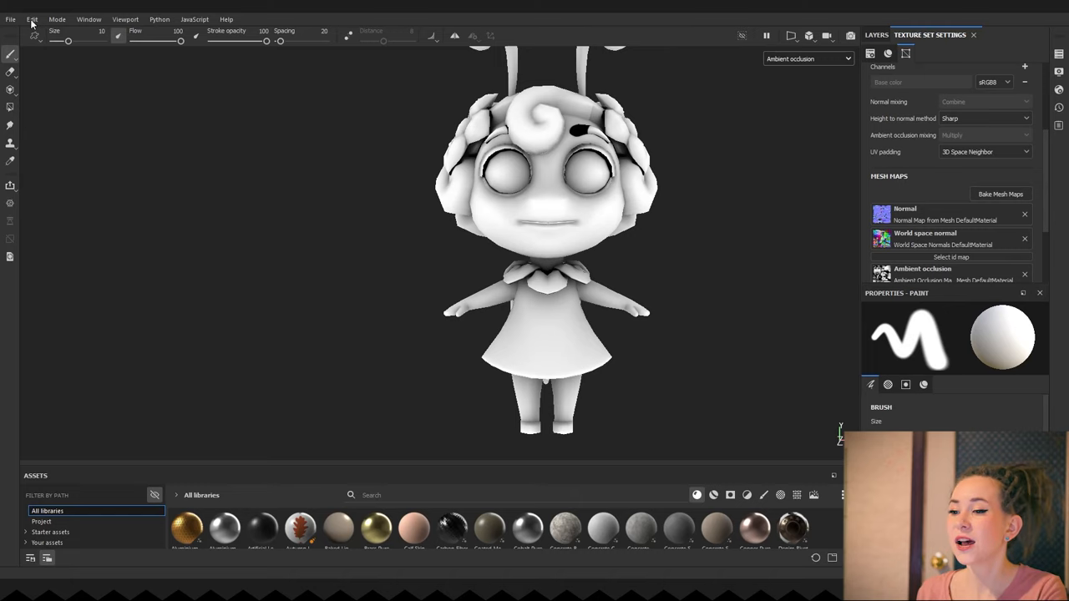
Step: Reload the fixed bee mesh through Project configuration and return to Bake Mesh Maps
{"action": "left_click", "coordinate": [31, 20]}
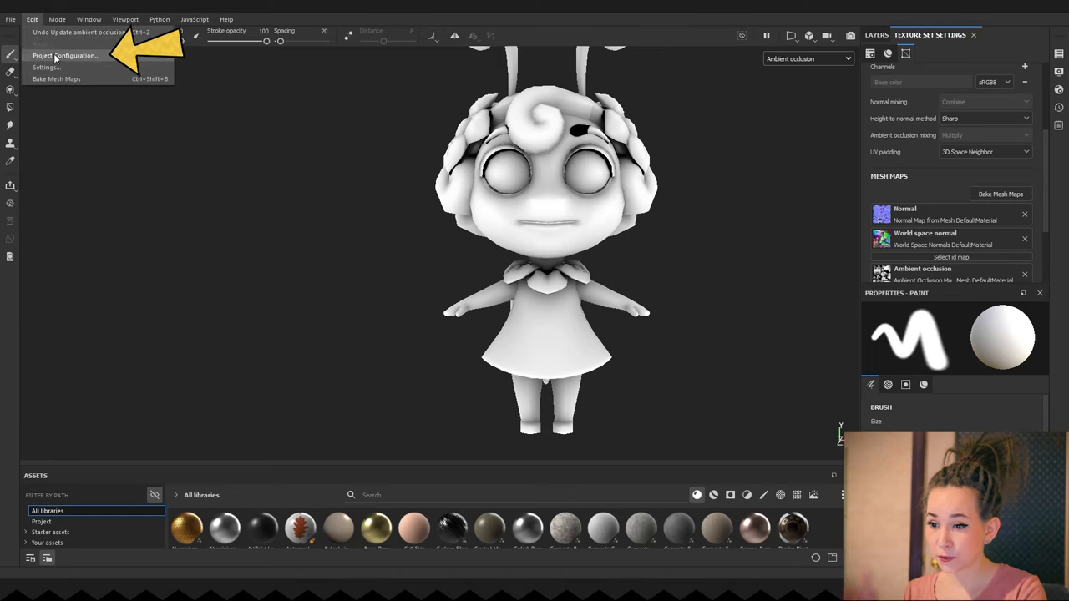
{"action": "left_click", "coordinate": [65, 55]}
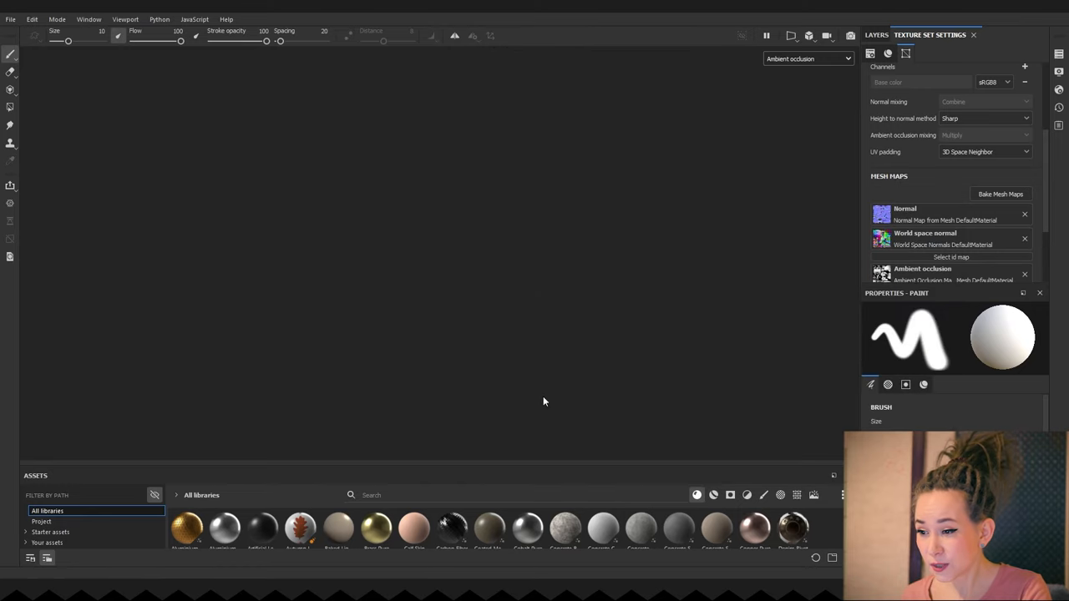
{"action": "left_click", "coordinate": [1001, 193]}
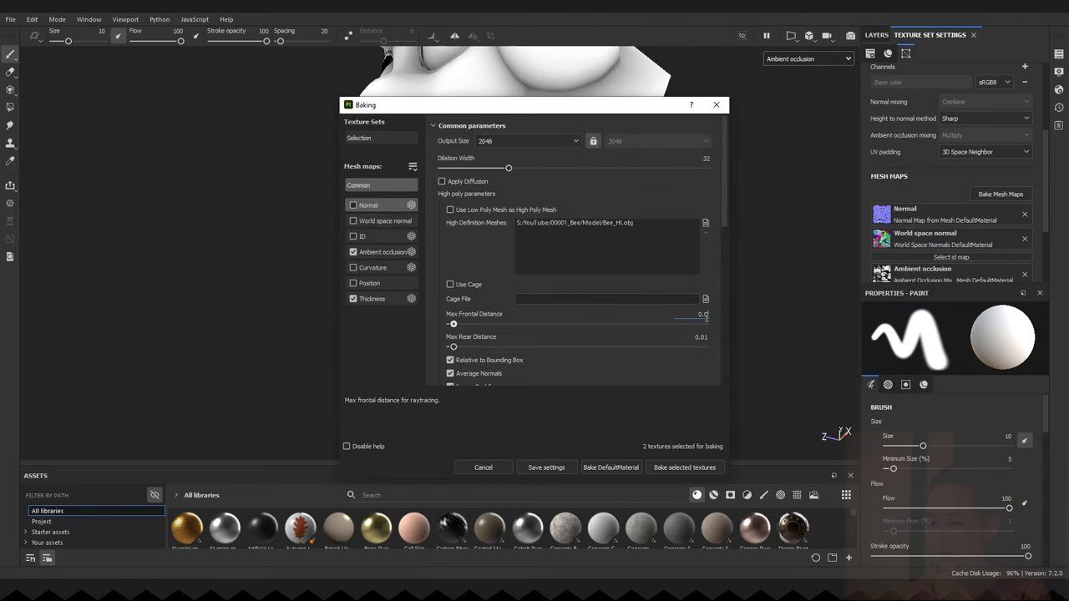
Step: Rebake the ambient occlusion and thickness maps and orbit to inspect the result
{"action": "left_click", "coordinate": [685, 467]}
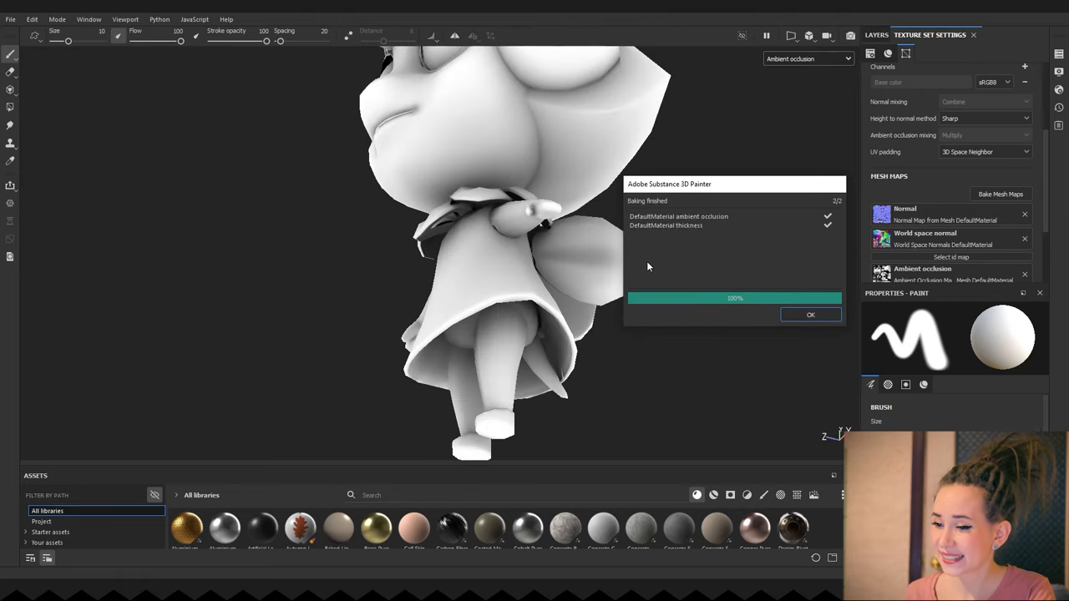
{"action": "left_click", "coordinate": [808, 314]}
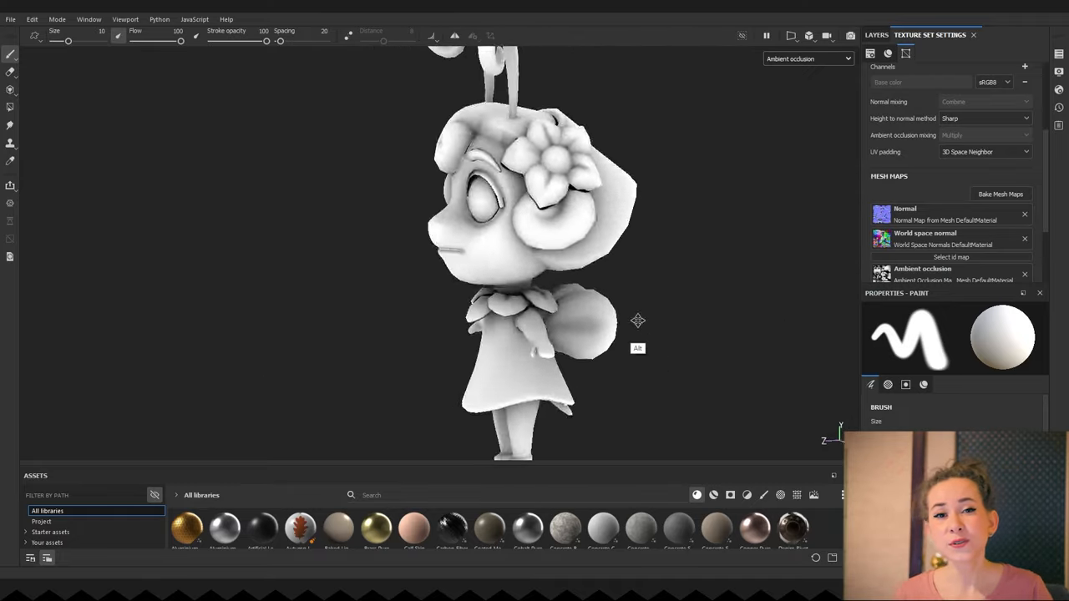
{"action": "left_click_drag", "start_coordinate": [638, 320], "coordinate": [777, 297]}
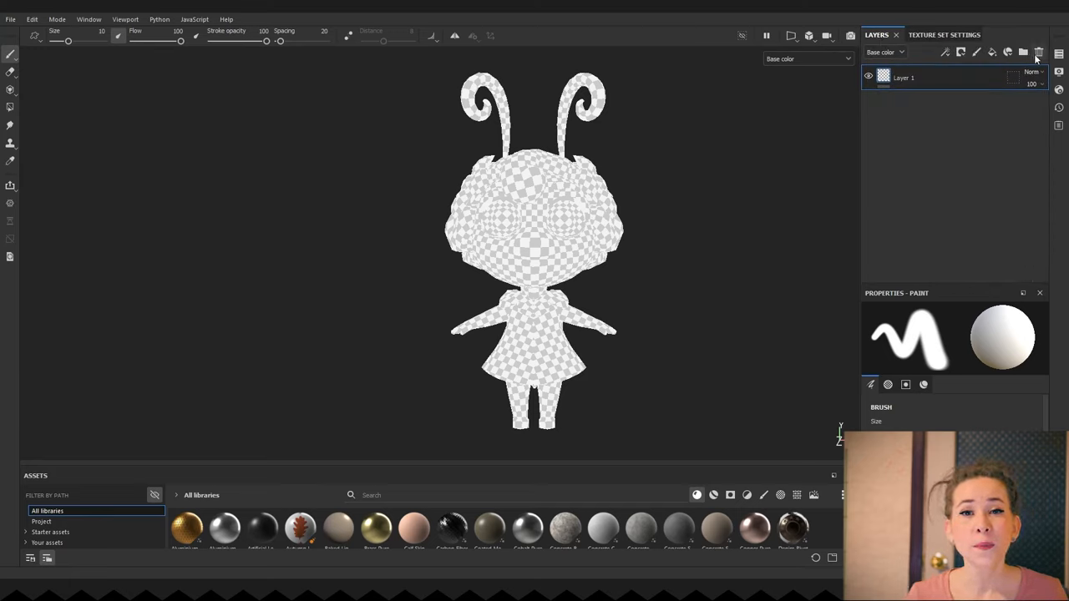
Step: Add an empty generator effect to the Base layer's stack
{"action": "left_click", "coordinate": [1022, 52]}
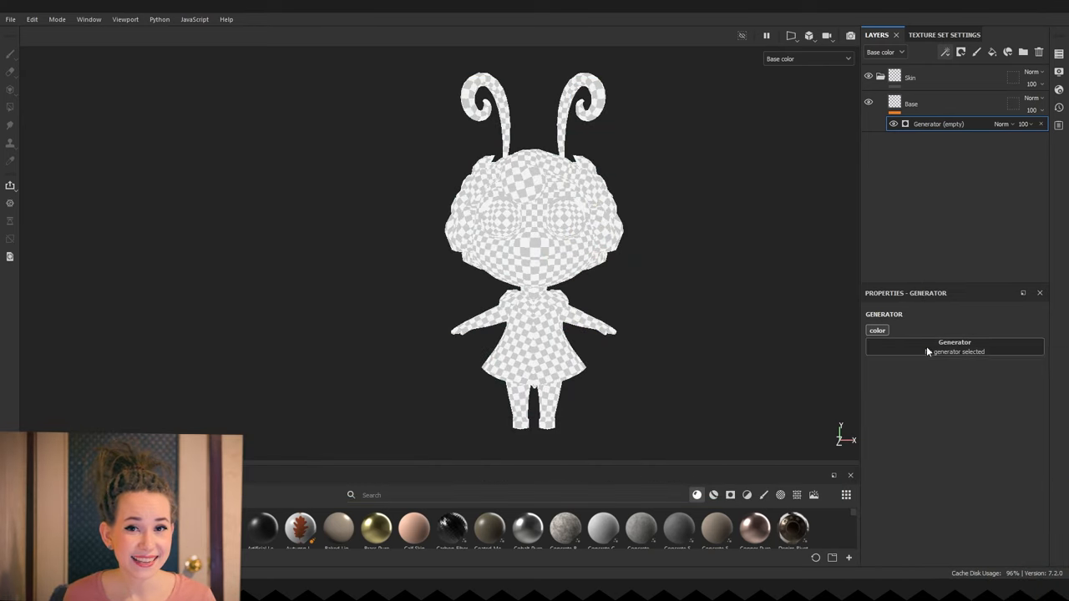
Step: Apply TR_Stylised_Texture_Generator with a pink skin Bottom Color and a raised light position
{"action": "left_click", "coordinate": [955, 345]}
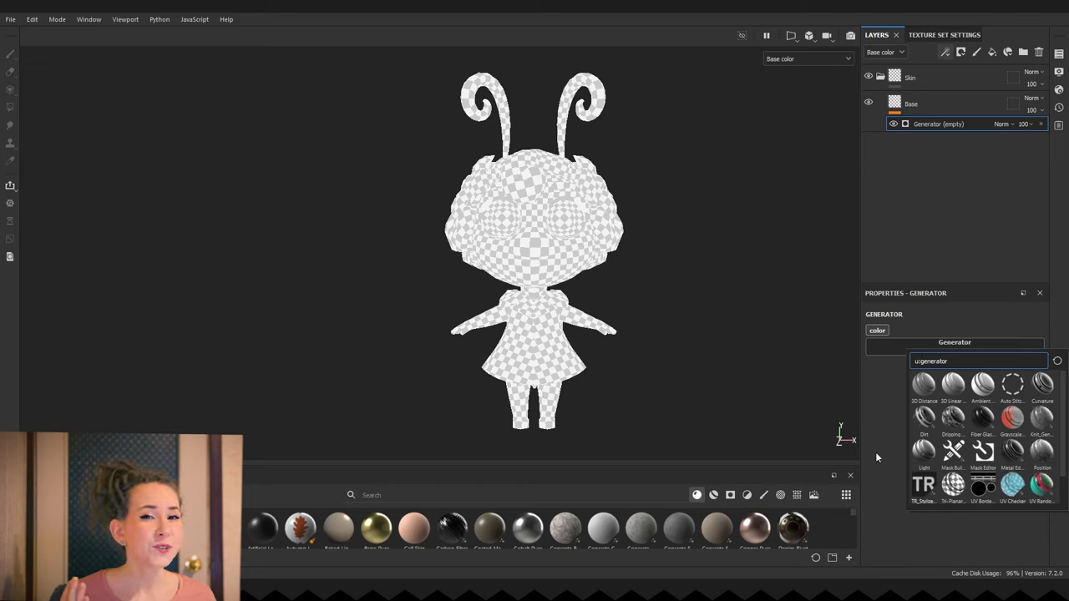
{"action": "left_click", "coordinate": [924, 484]}
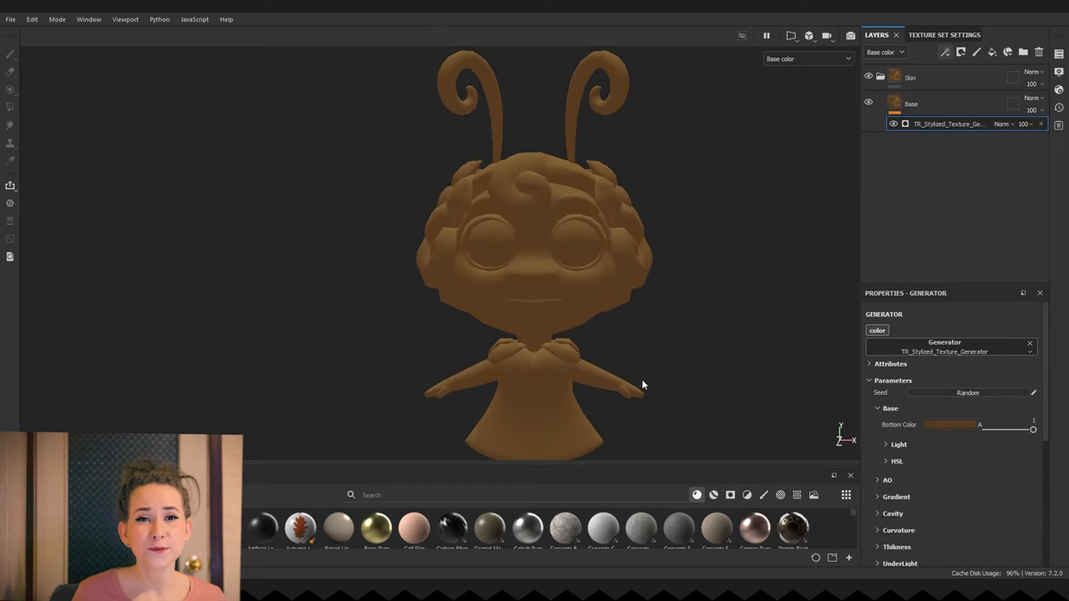
{"action": "left_click", "coordinate": [948, 424]}
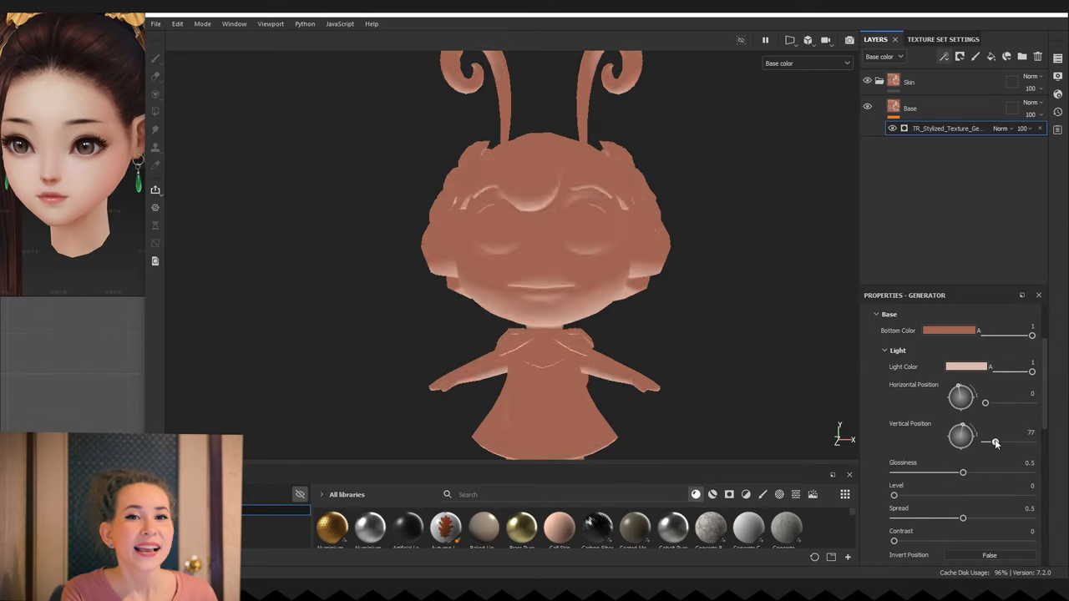
{"action": "left_click_drag", "start_coordinate": [1009, 436], "coordinate": [1009, 441]}
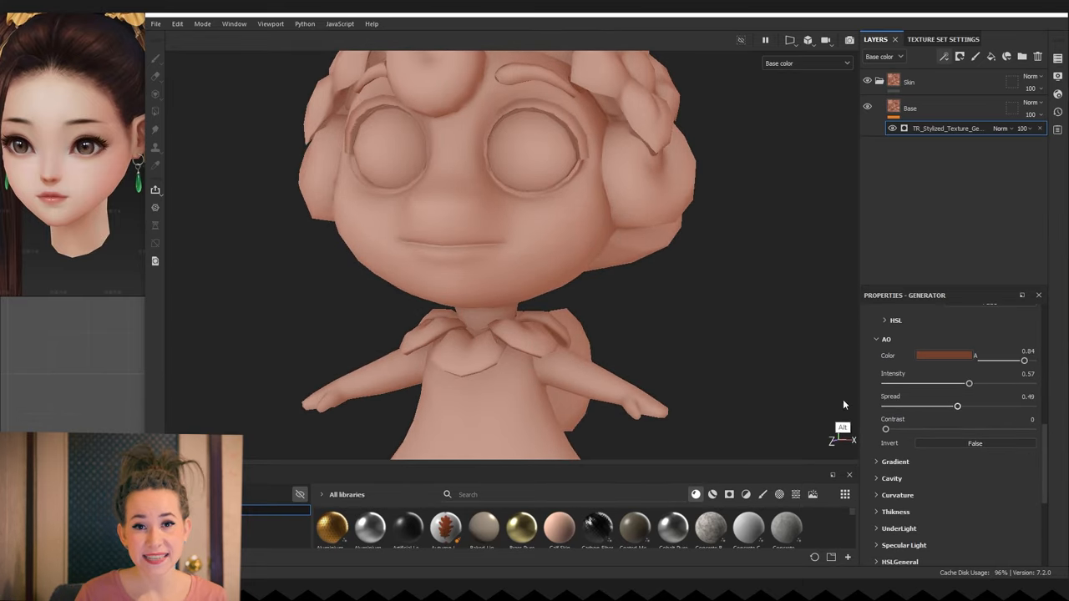
Step: Soften the ambient occlusion by adjusting its spread, colour and lowering its intensity
{"action": "left_click_drag", "start_coordinate": [957, 406], "coordinate": [949, 406]}
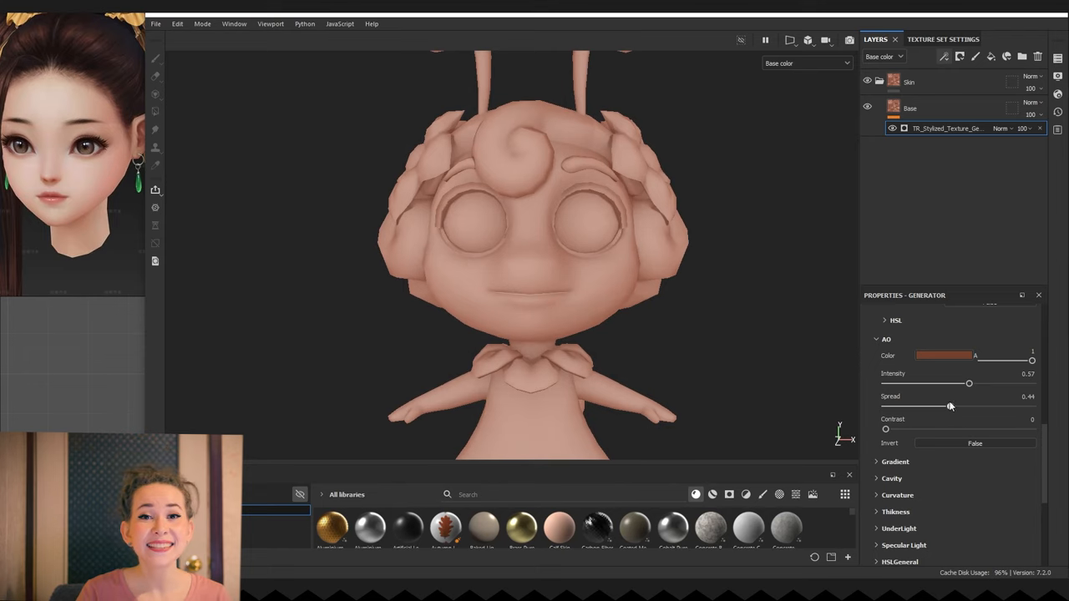
{"action": "left_click", "coordinate": [943, 354]}
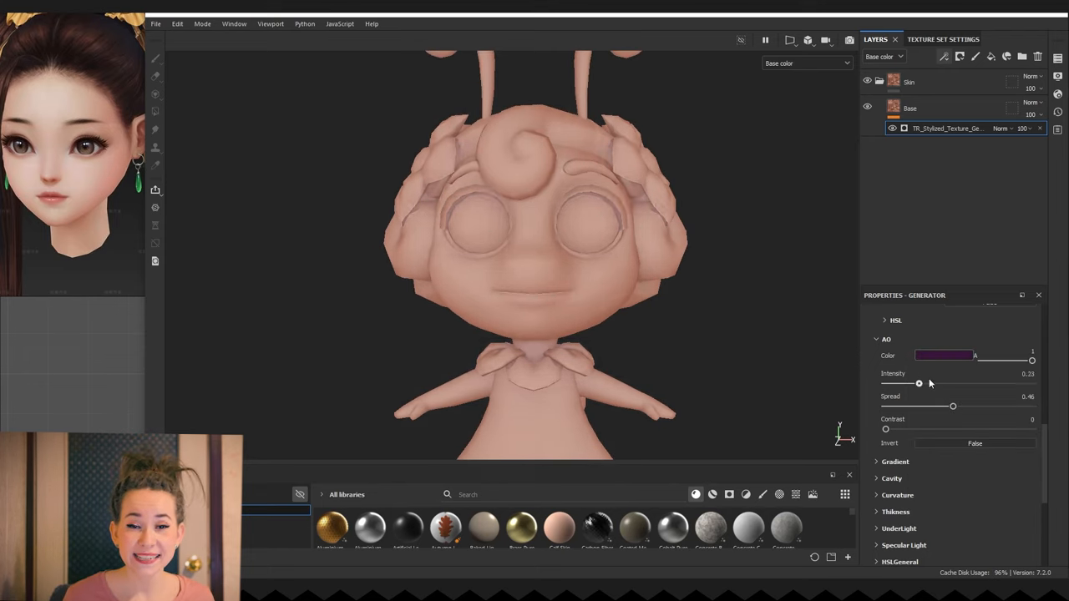
{"action": "left_click_drag", "start_coordinate": [919, 382], "coordinate": [962, 382]}
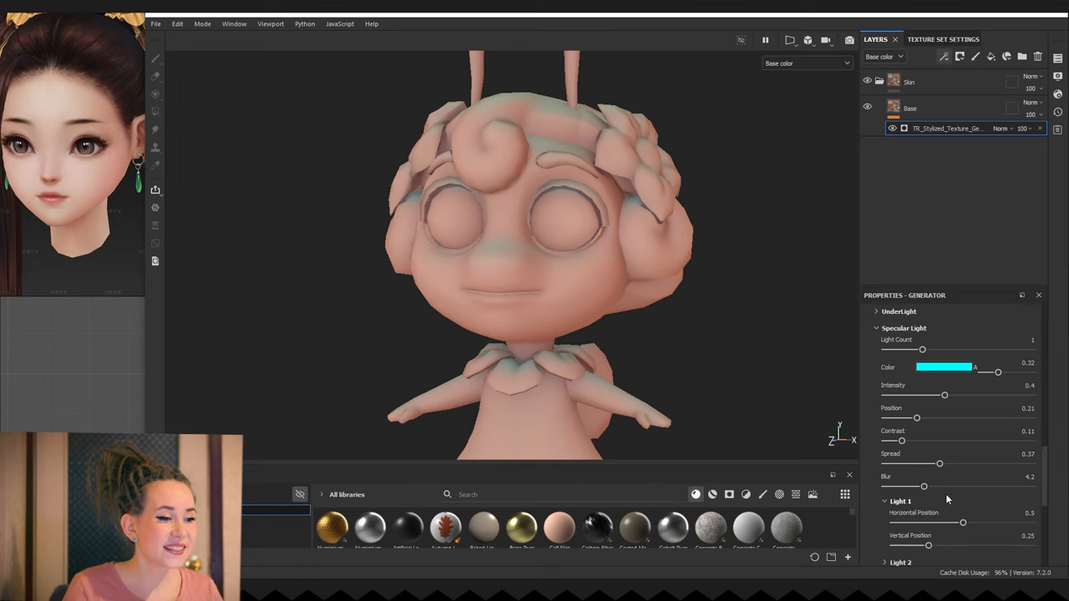
Step: Reposition Light 1, warm the HSL hue and soften the pale specular highlight with more blur
{"action": "scroll", "scroll_direction": "down", "scroll_amount": 3}
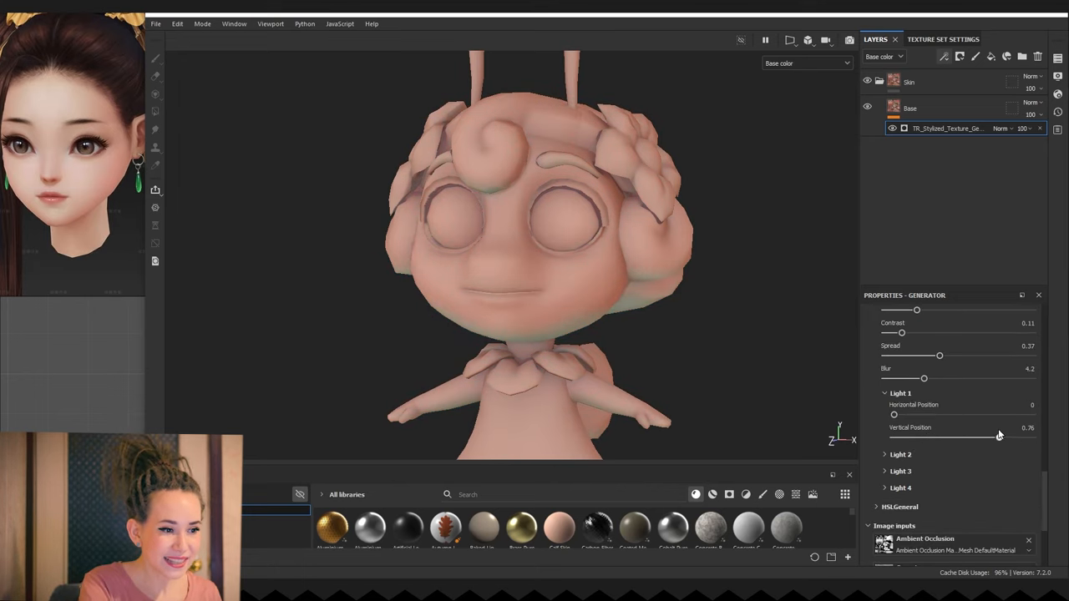
{"action": "left_click_drag", "start_coordinate": [895, 415], "coordinate": [931, 415]}
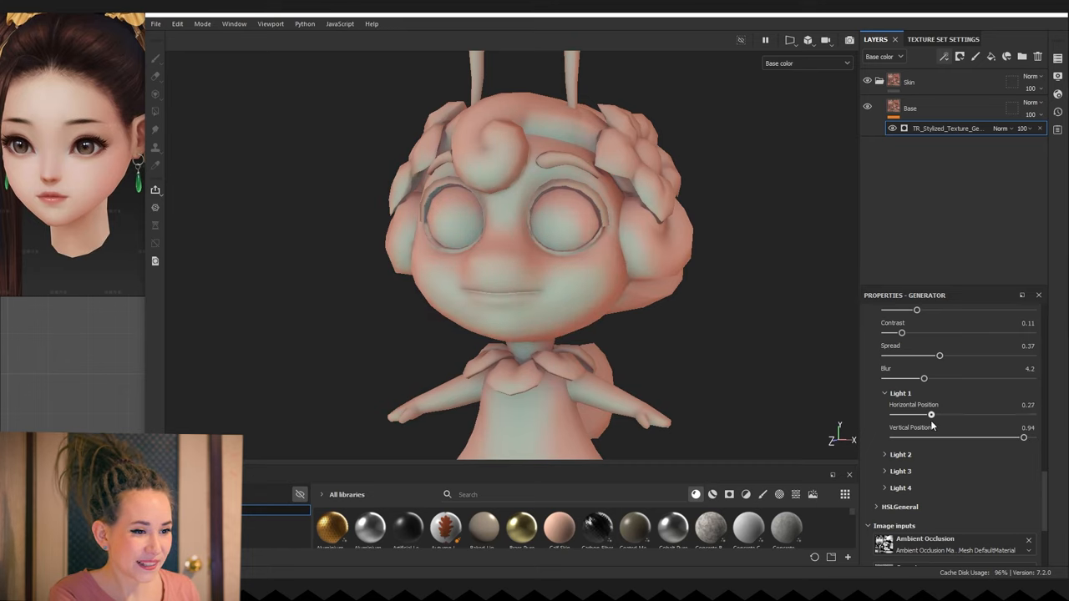
{"action": "left_click_drag", "start_coordinate": [1022, 437], "coordinate": [901, 438]}
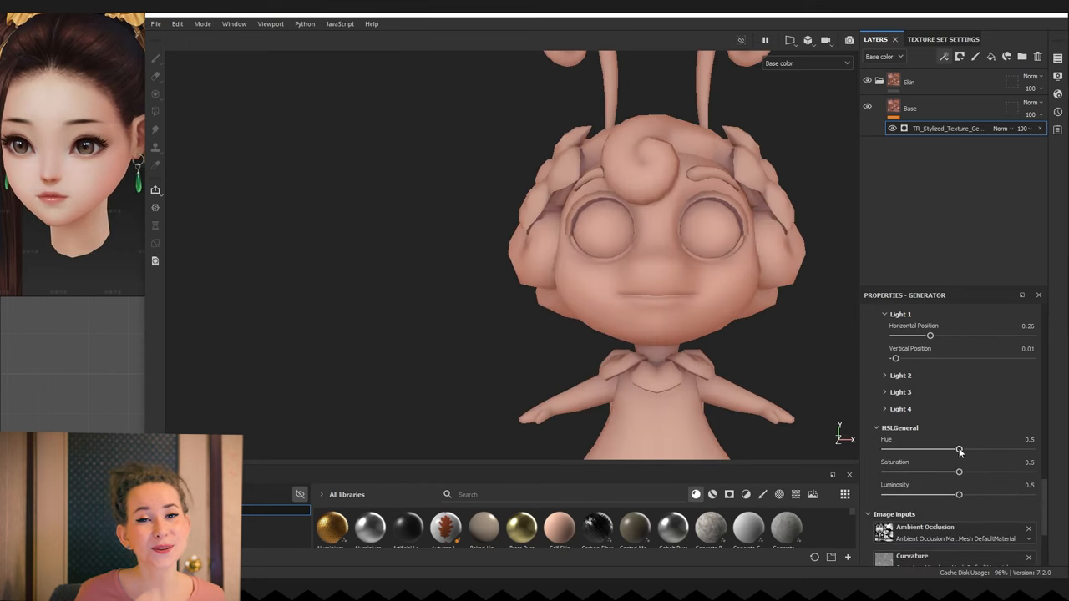
{"action": "left_click_drag", "start_coordinate": [959, 449], "coordinate": [960, 449]}
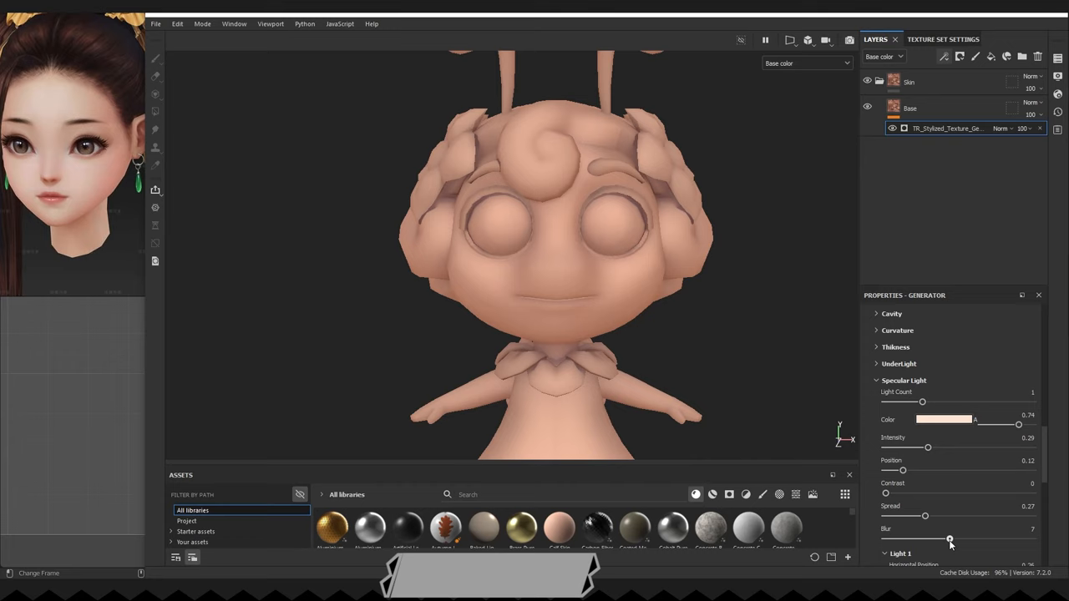
{"action": "left_click_drag", "start_coordinate": [949, 541], "coordinate": [887, 541]}
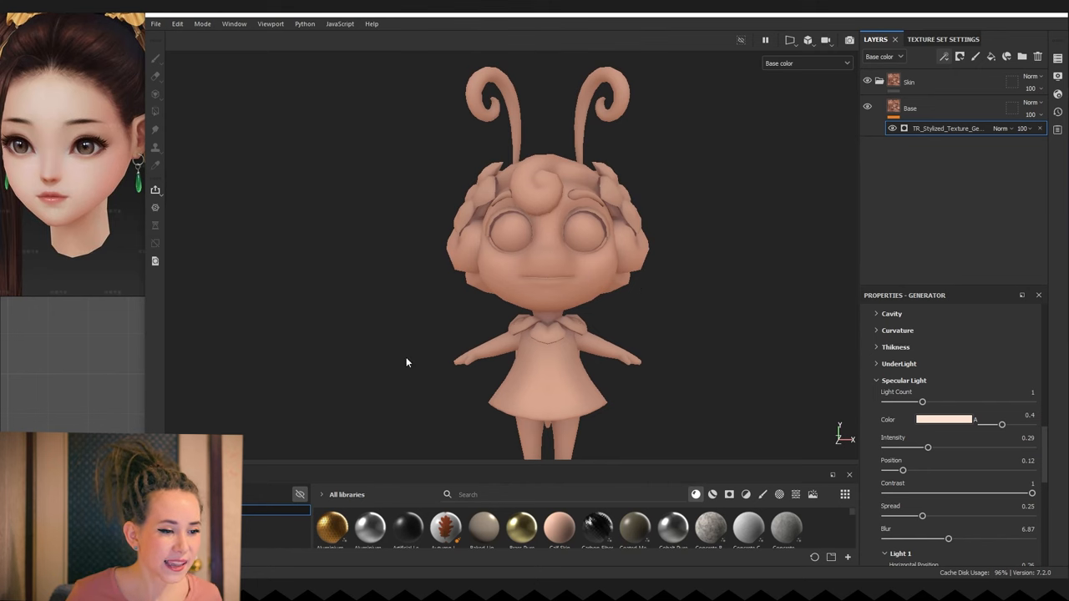
Step: Fine-tune the skin hue, then add a black mask to the Skin folder
{"action": "scroll", "scroll_direction": "down", "scroll_amount": 3}
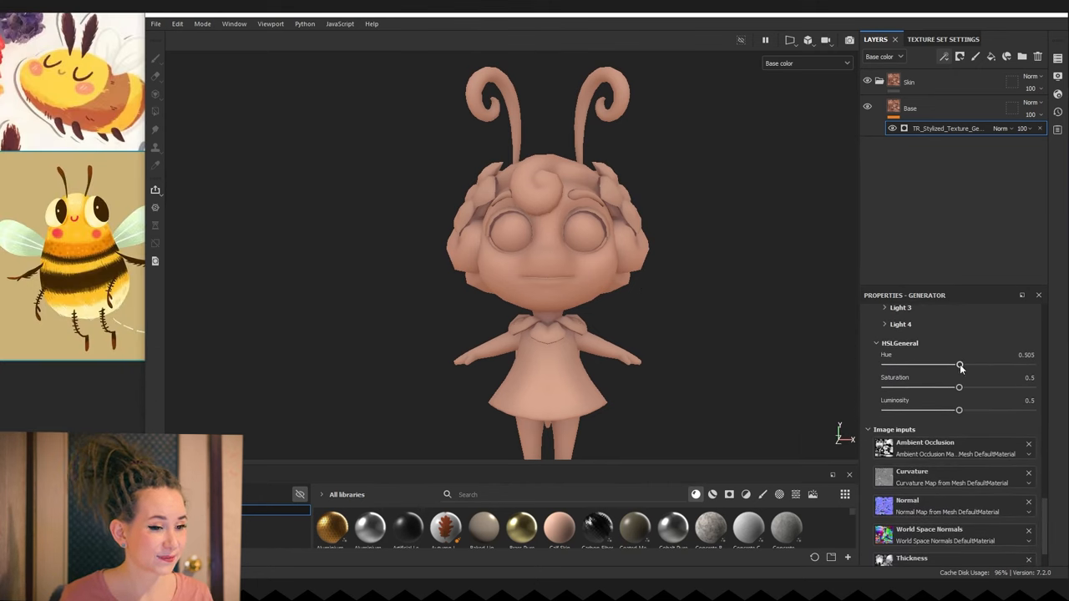
{"action": "left_click_drag", "start_coordinate": [958, 364], "coordinate": [962, 364]}
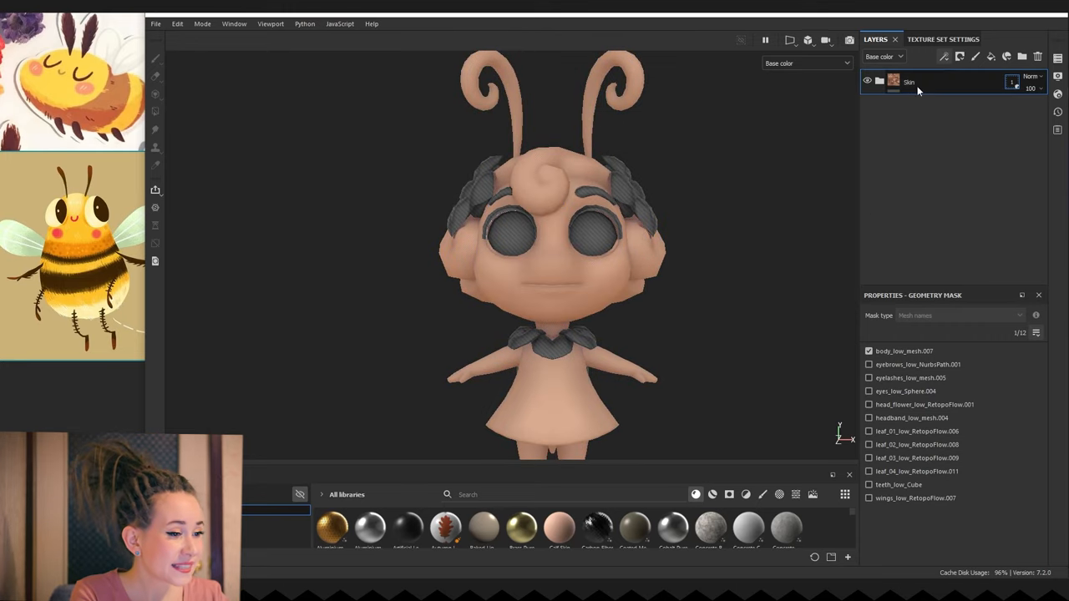
{"action": "right_click", "coordinate": [909, 81]}
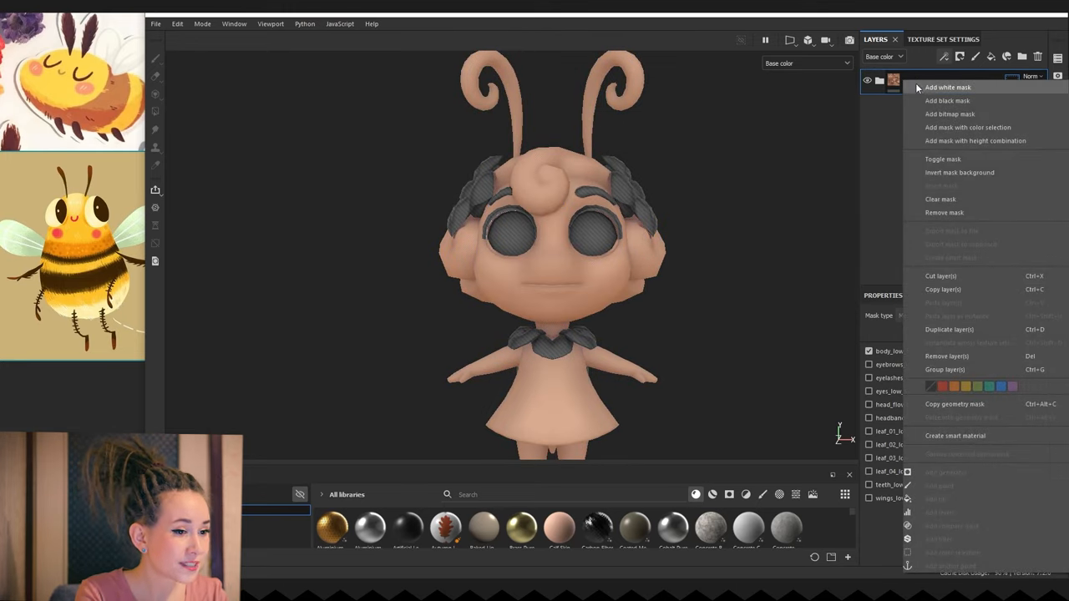
{"action": "mouse_move", "coordinate": [947, 100]}
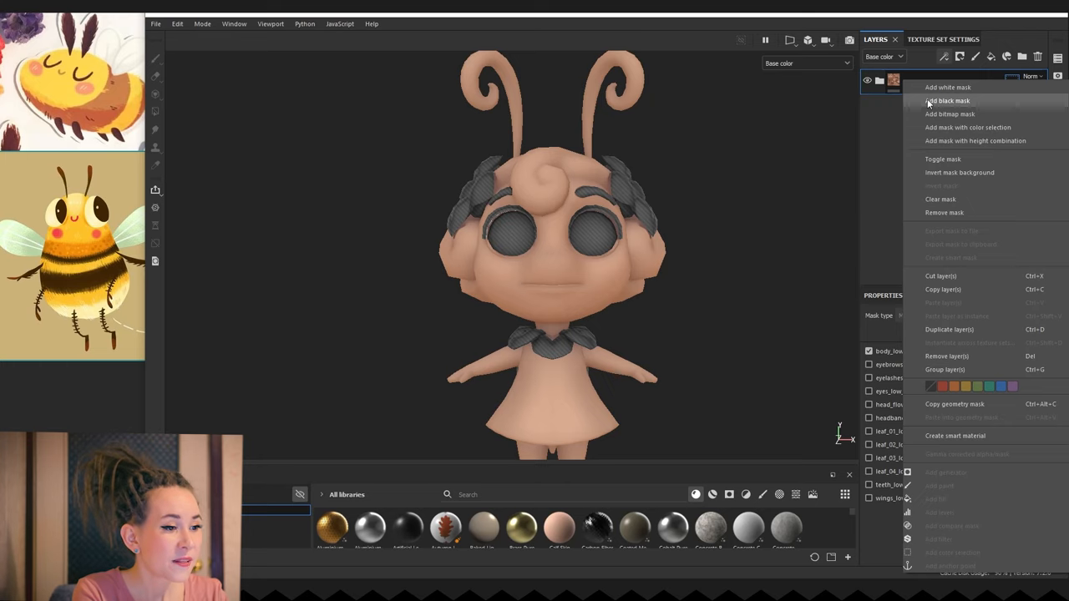
{"action": "left_click", "coordinate": [945, 100]}
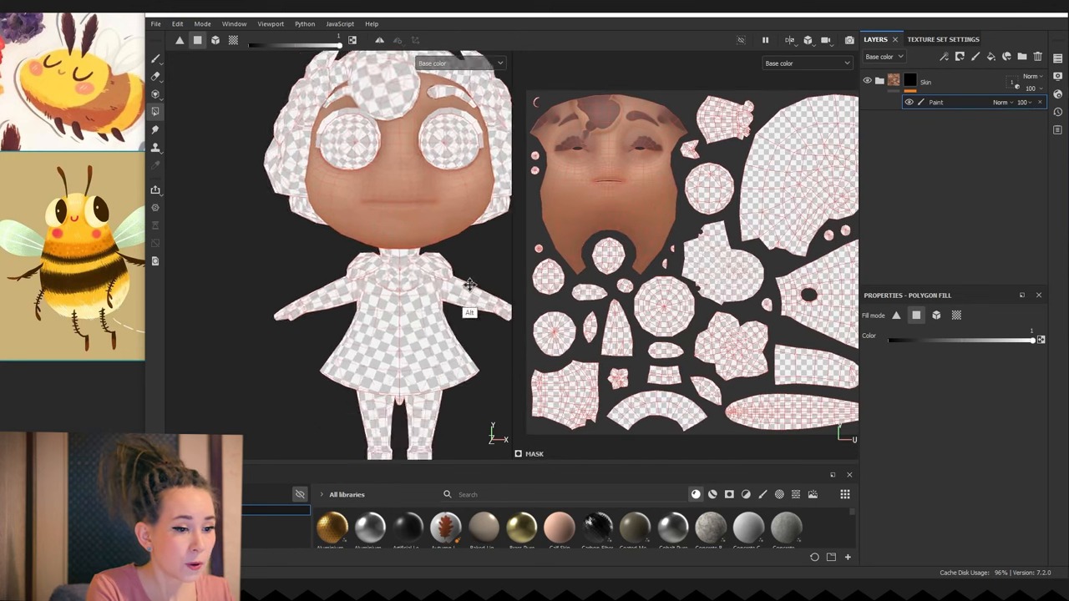
Step: Polygon-fill the face and body UV islands into the skin mask
{"action": "scroll", "scroll_direction": "up", "scroll_amount": 3}
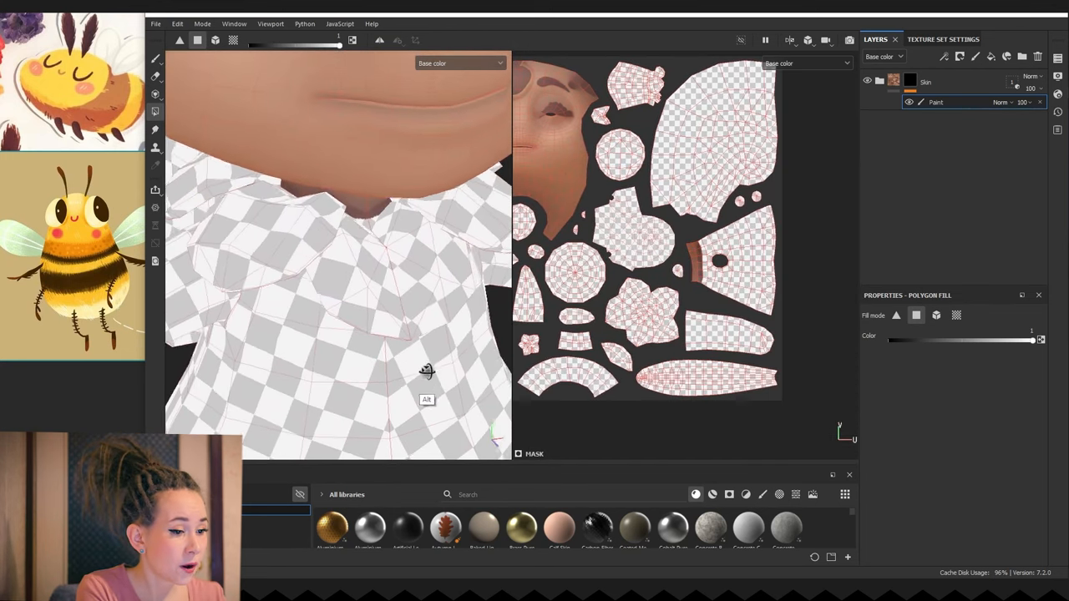
{"action": "left_click_drag", "start_coordinate": [425, 371], "coordinate": [501, 326]}
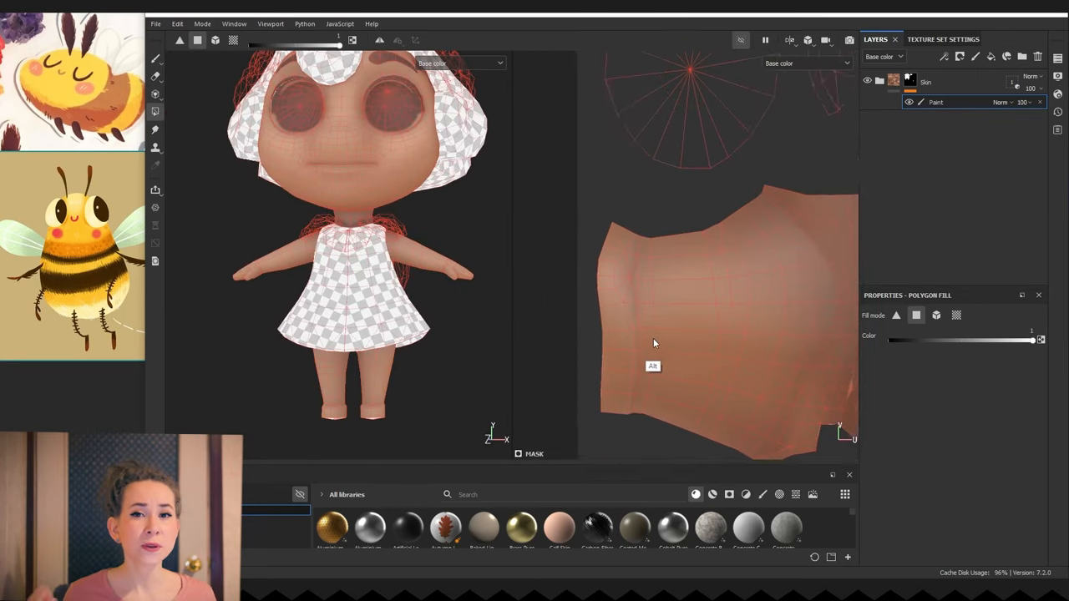
{"action": "left_click_drag", "start_coordinate": [654, 344], "coordinate": [444, 292]}
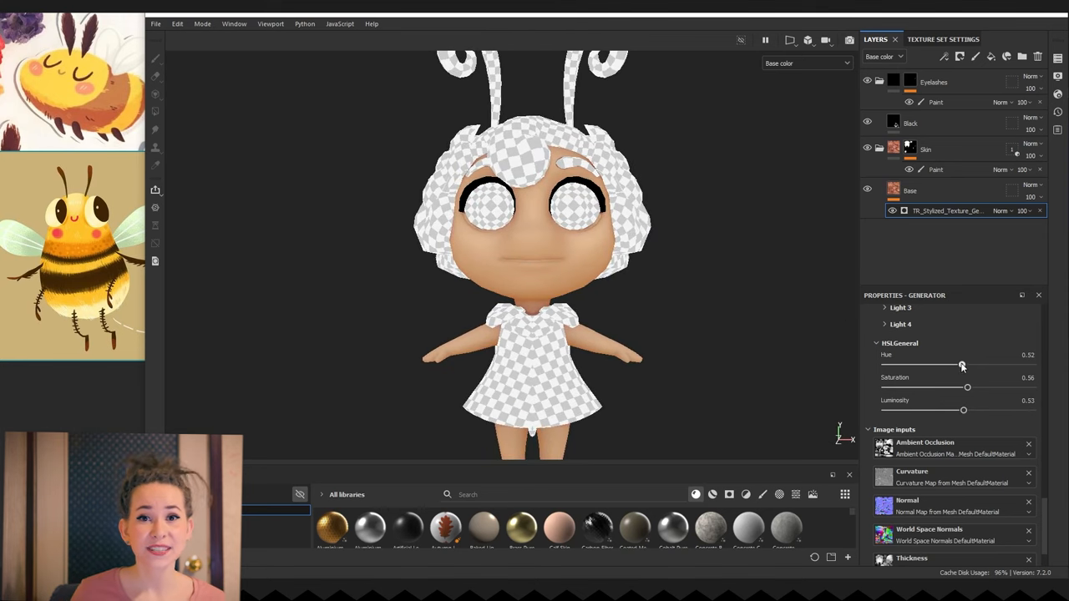
Step: Nudge the Base generator's HSL hue slider for the skin
{"action": "left_click_drag", "start_coordinate": [962, 364], "coordinate": [959, 364]}
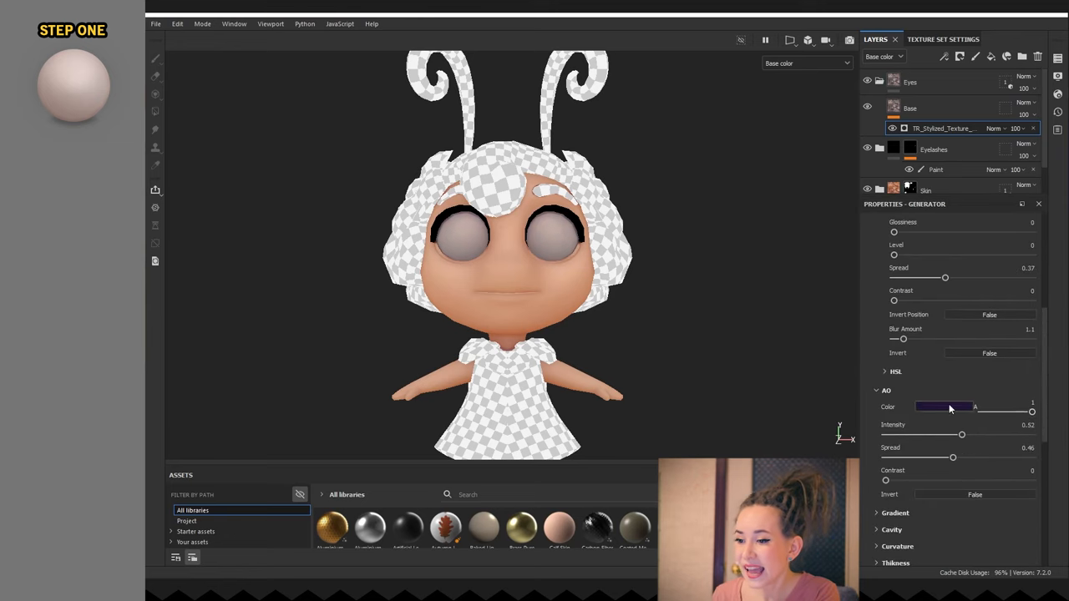
Step: Recolour the eyes generator's AO Color swatch so the eyeballs read pale grey
{"action": "left_click", "coordinate": [944, 407]}
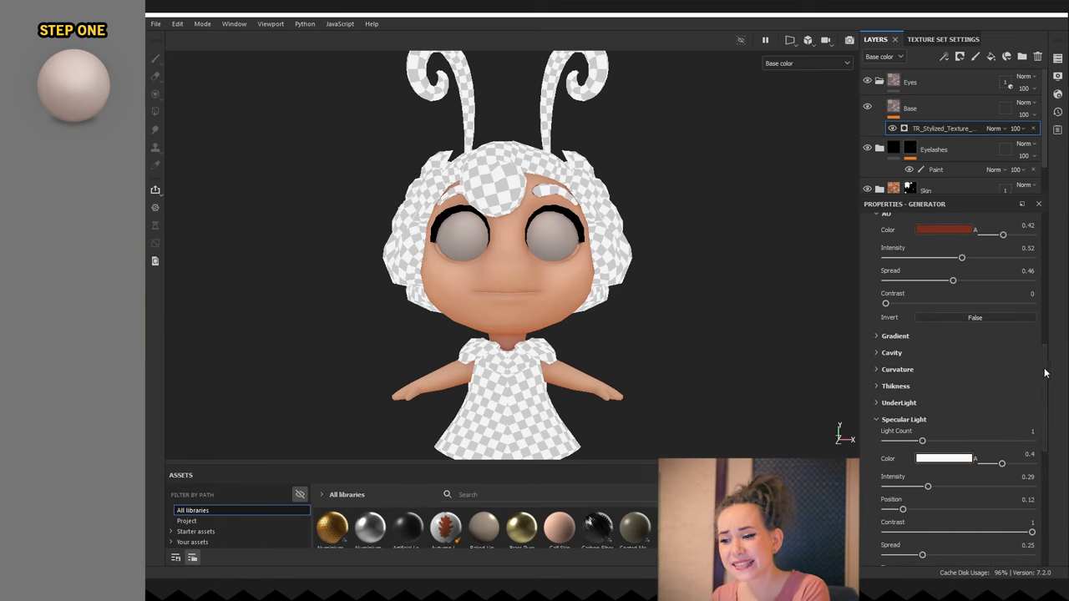
{"action": "scroll", "scroll_direction": "up", "scroll_amount": 3}
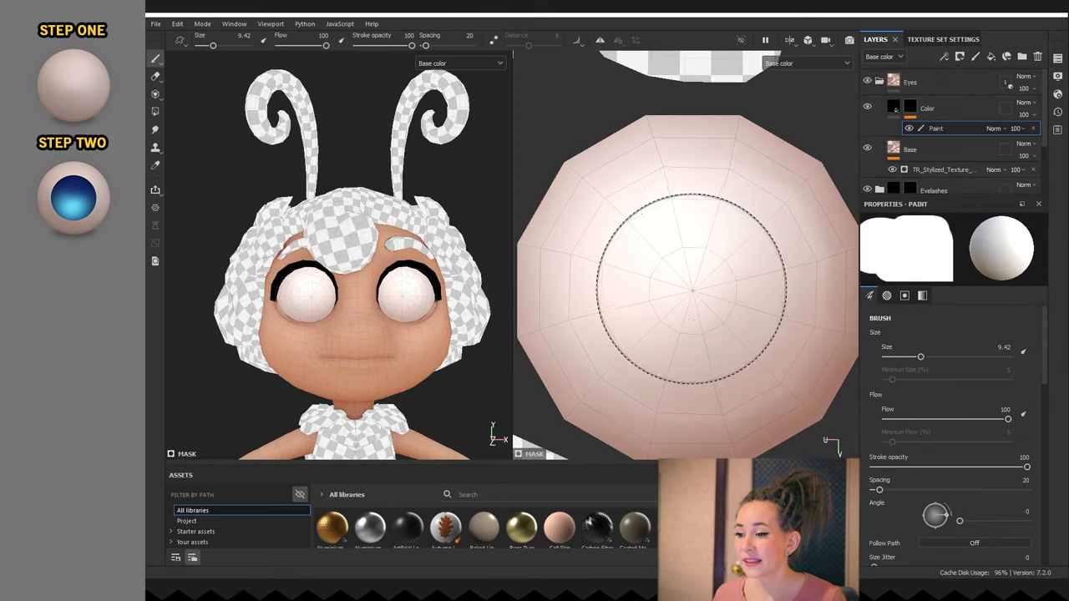
Step: Add a Black fill layer with a black mask, paint a round pupil and set its base colour
{"action": "left_click", "coordinate": [693, 292]}
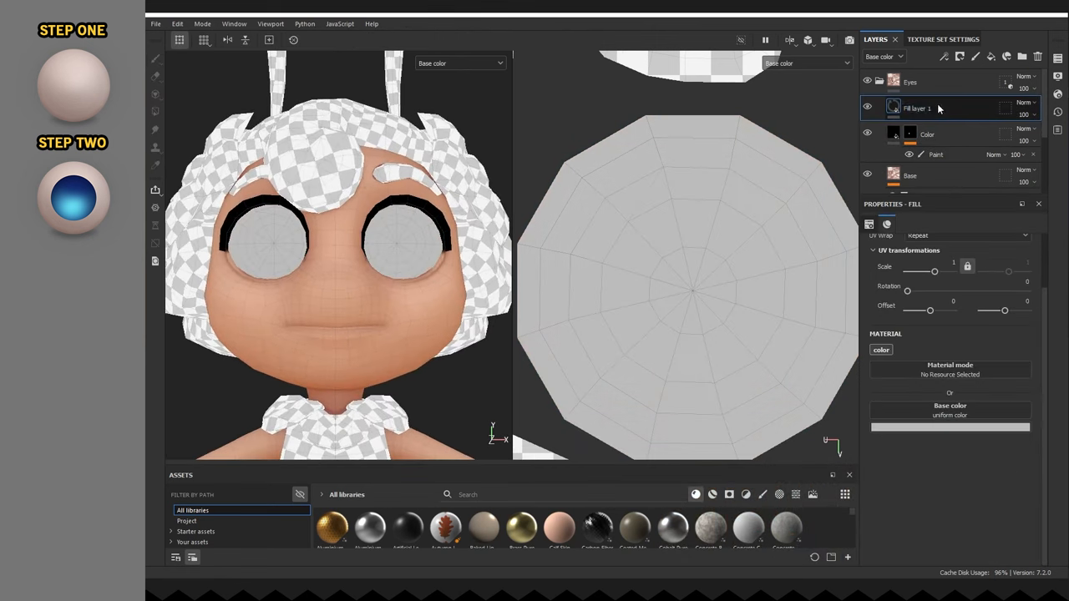
{"action": "right_click", "coordinate": [915, 107]}
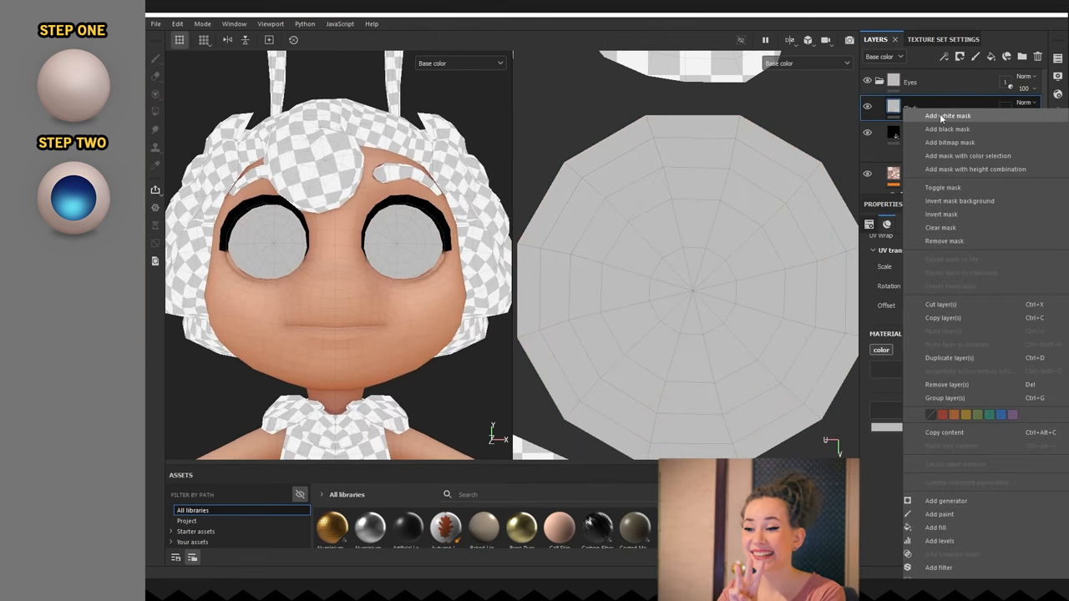
{"action": "left_click", "coordinate": [947, 129]}
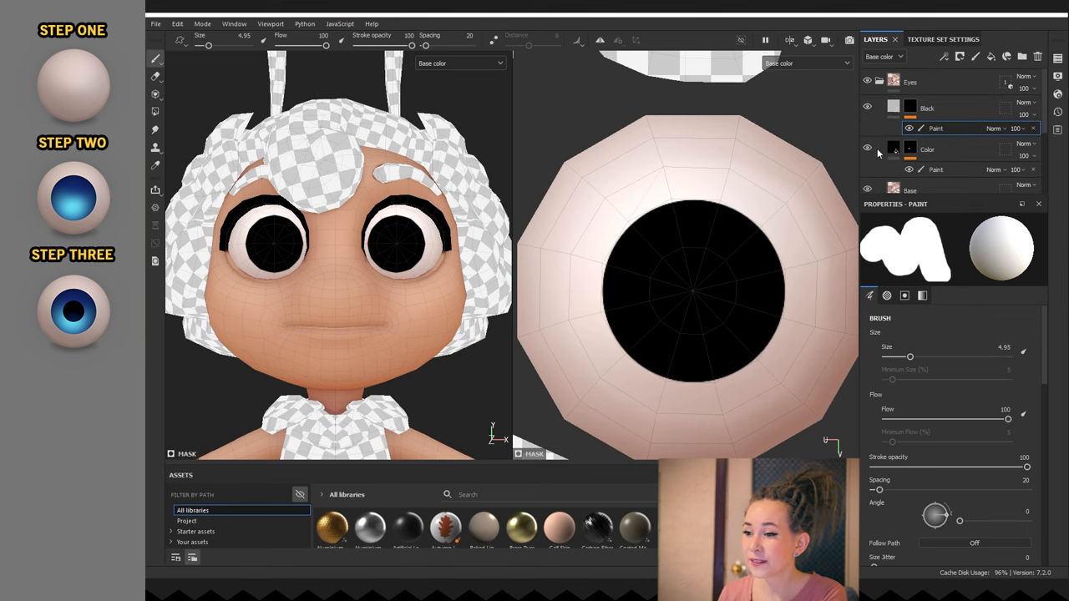
{"action": "left_click", "coordinate": [685, 292]}
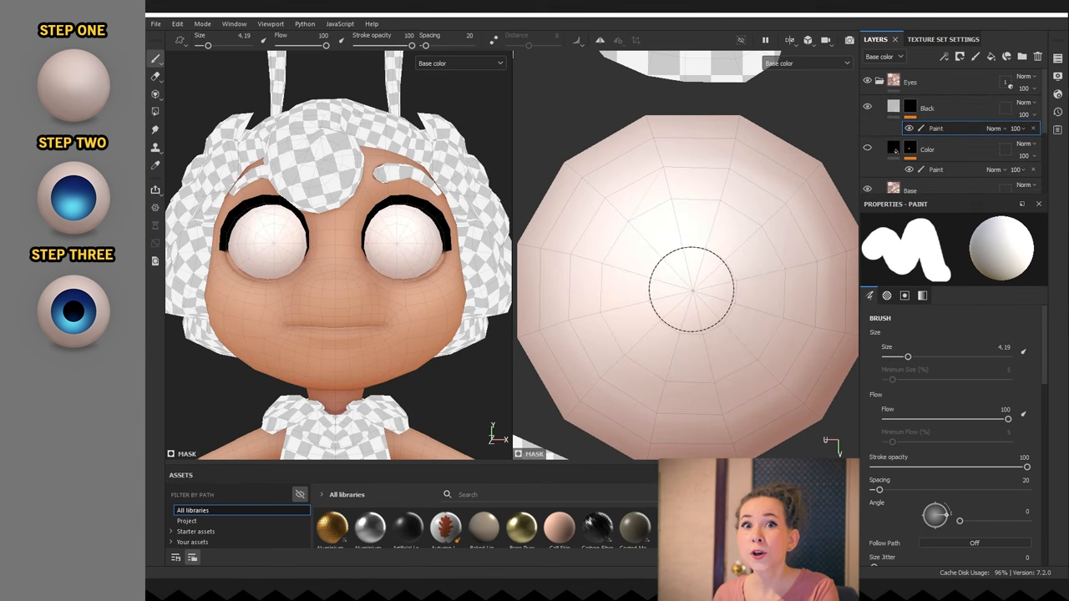
{"action": "left_click", "coordinate": [927, 107]}
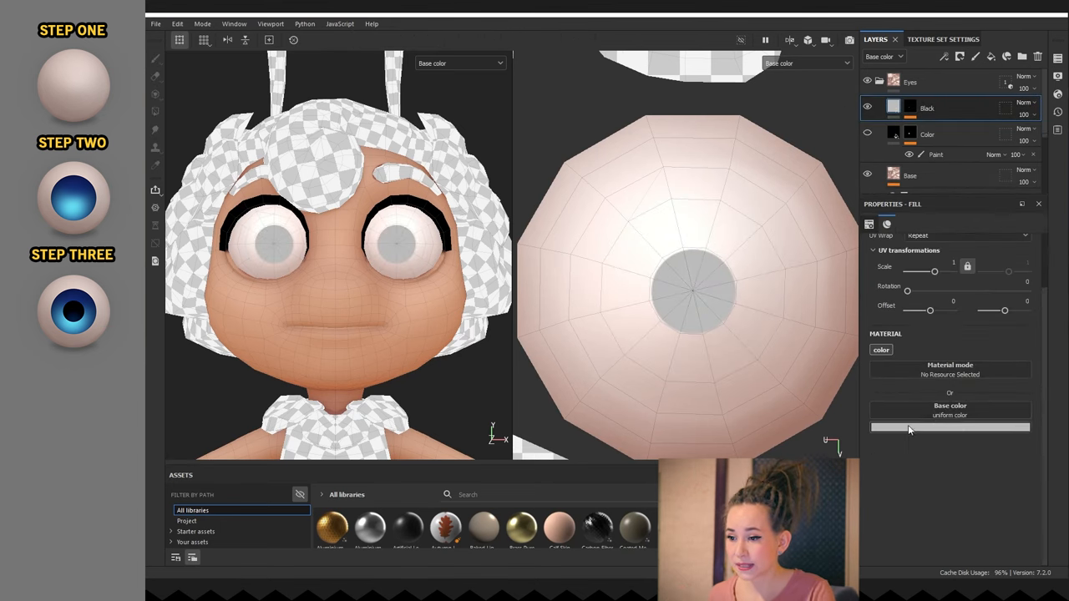
{"action": "left_click", "coordinate": [922, 129]}
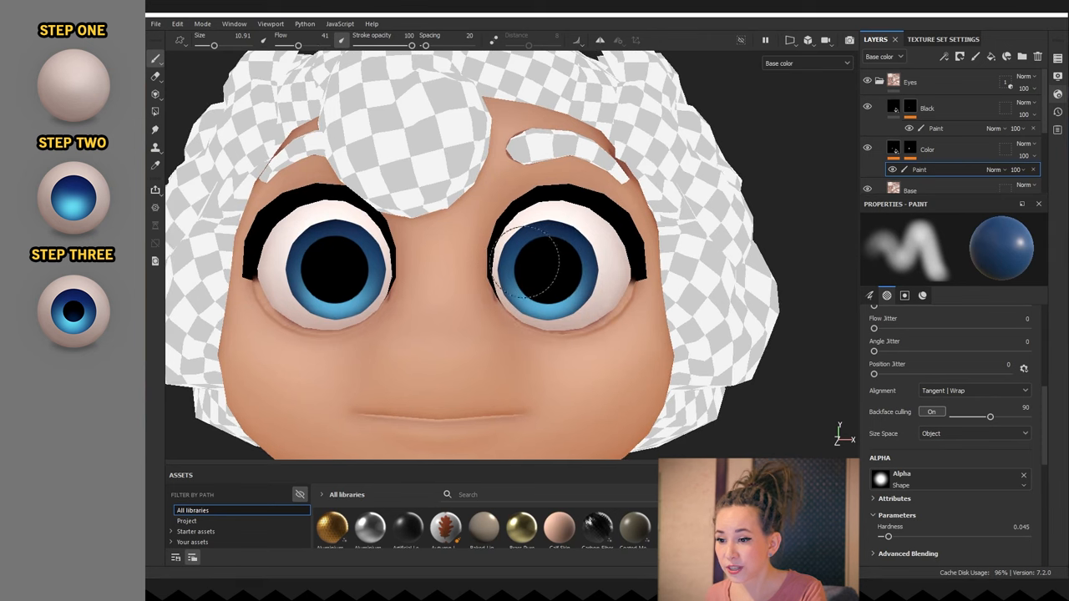
{"action": "mouse_move", "coordinate": [518, 220]}
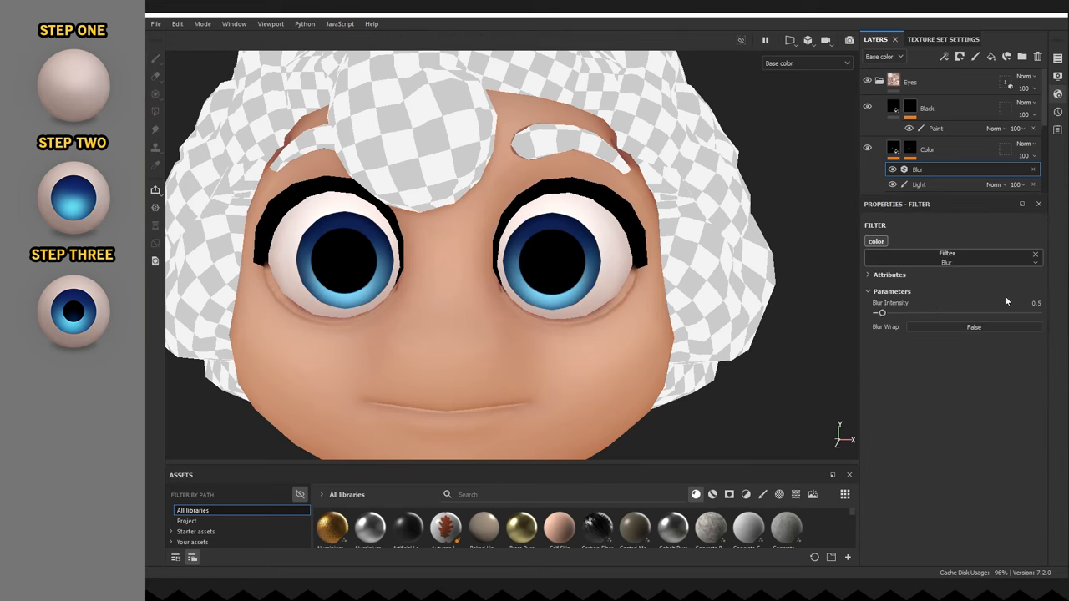
Step: Add an HSL Perceptive filter to the iris colour and adjust its hue and saturation
{"action": "left_click", "coordinate": [946, 262]}
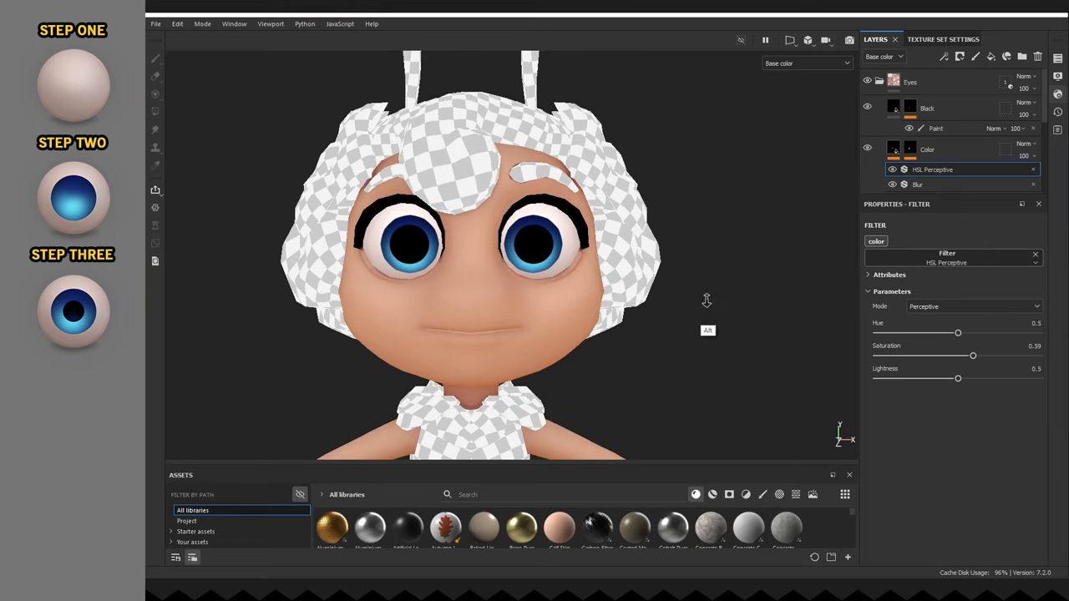
{"action": "left_click_drag", "start_coordinate": [958, 333], "coordinate": [959, 332]}
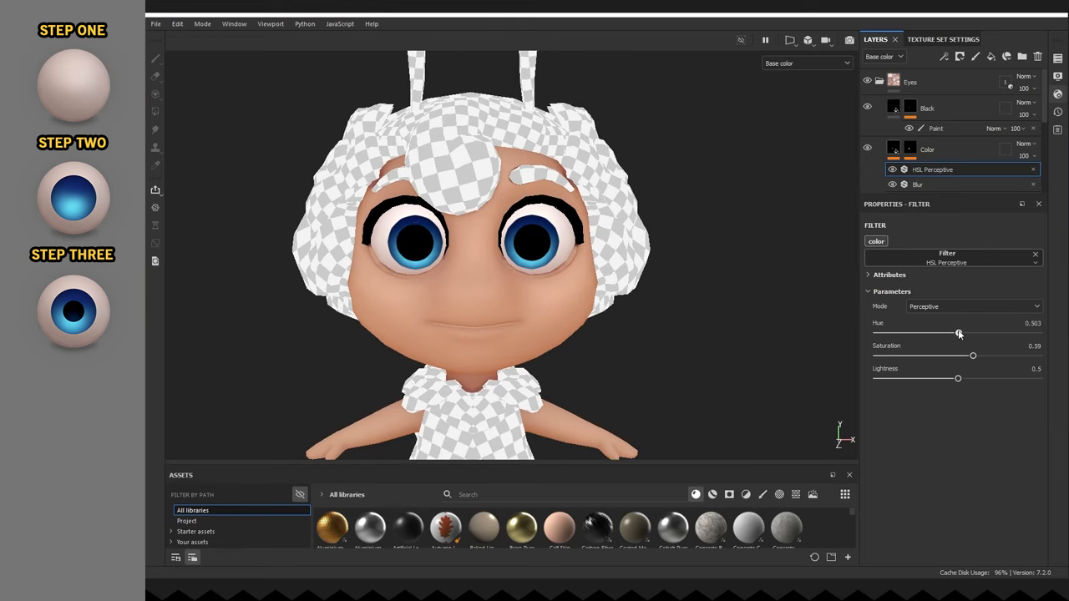
{"action": "left_click_drag", "start_coordinate": [958, 334], "coordinate": [957, 334]}
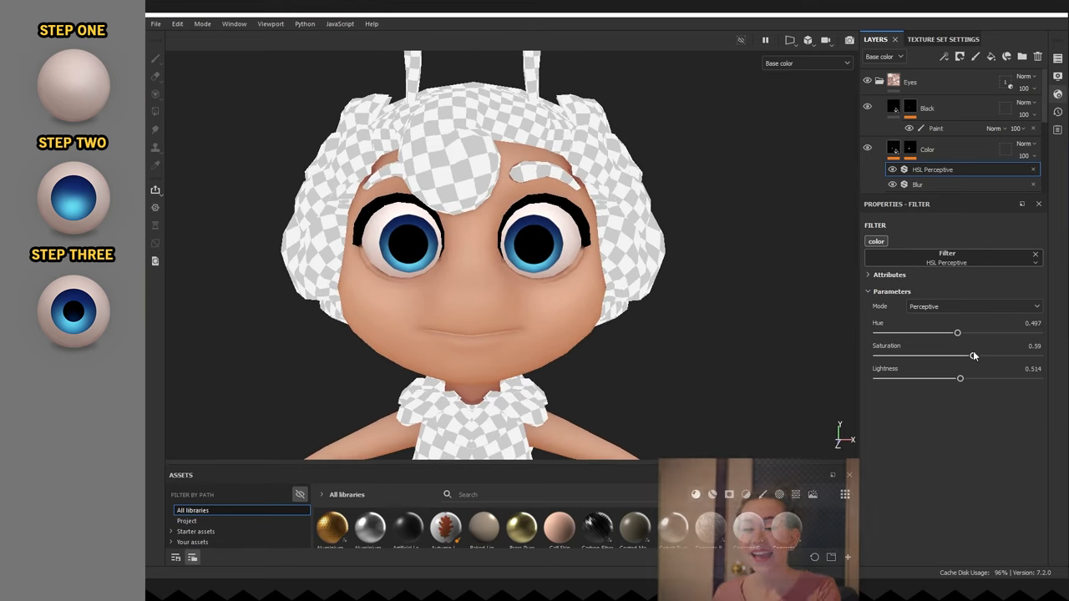
Step: Lighten the iris colour slightly and pick the Sky reflex layer's colour
{"action": "left_click_drag", "start_coordinate": [957, 354], "coordinate": [975, 355]}
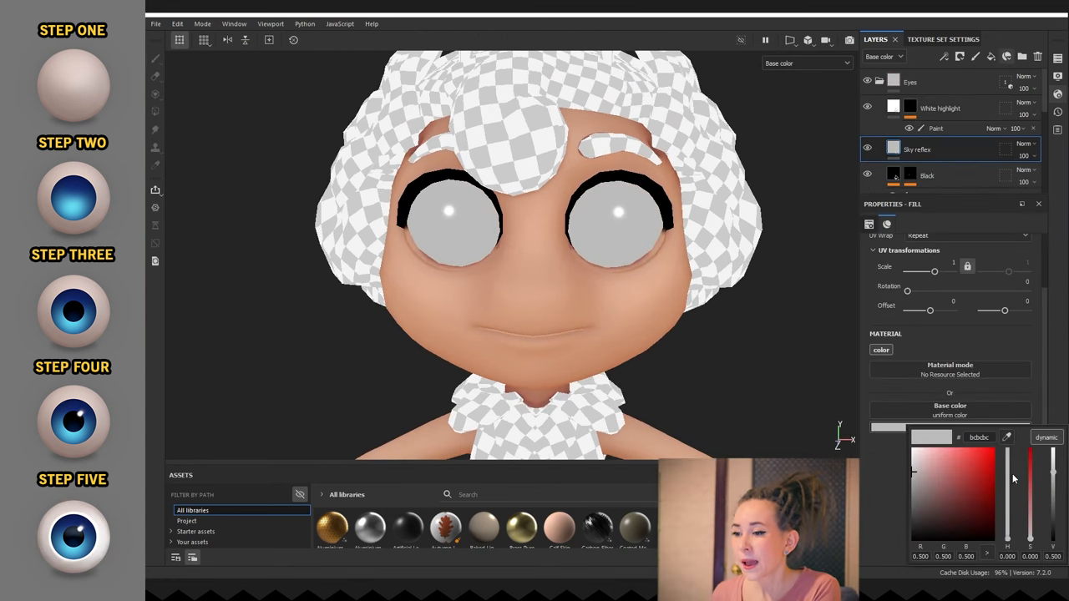
{"action": "left_click", "coordinate": [969, 466]}
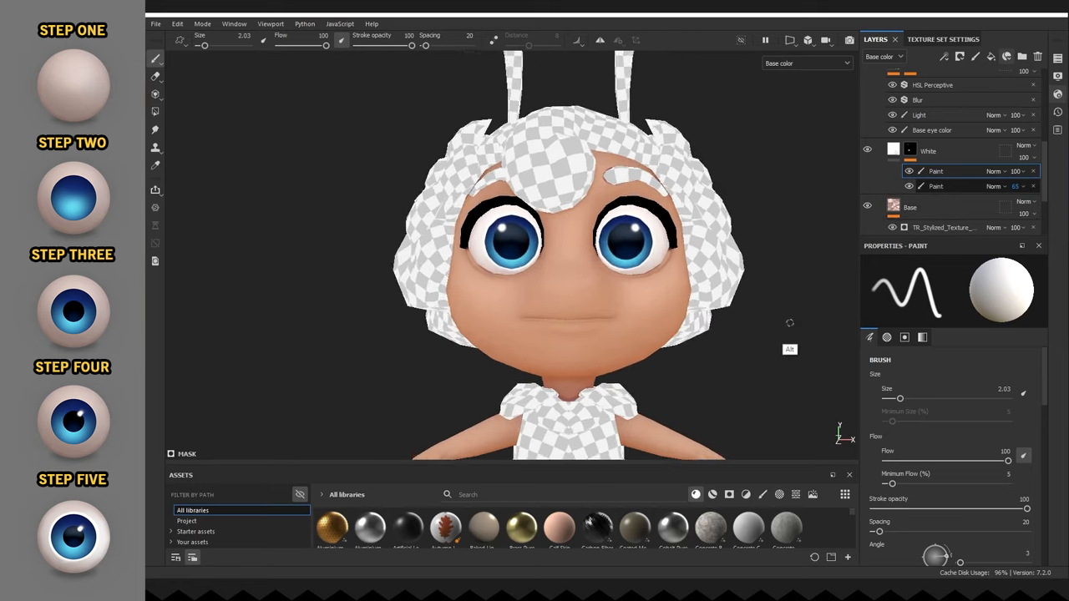
Step: Select the White highlight layer's paint mask to brush in the eye highlights
{"action": "left_click", "coordinate": [942, 227]}
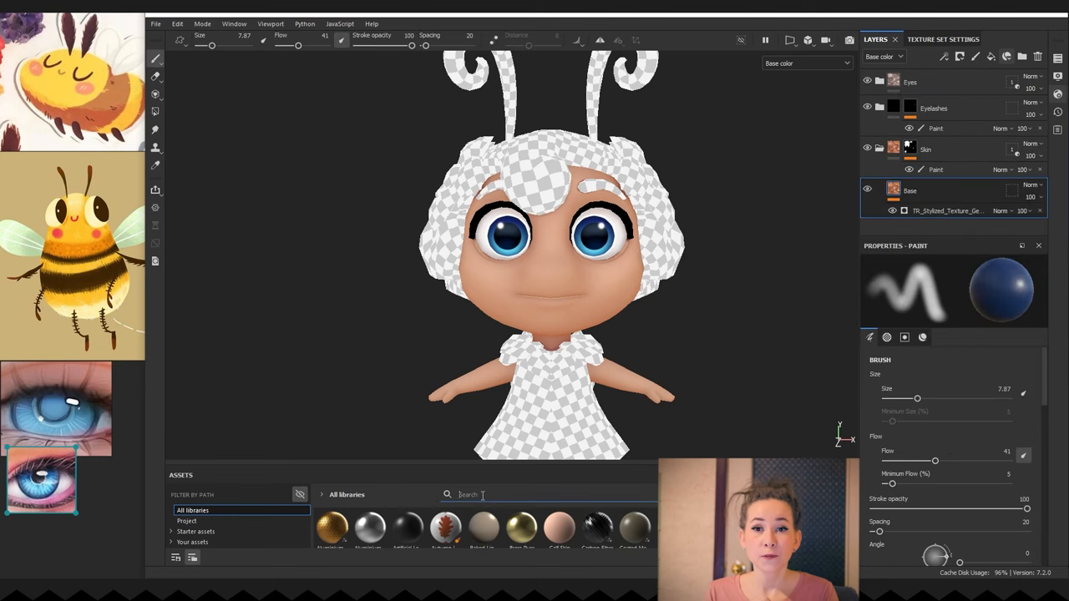
Step: Find Baked Lighting Material via 'light' in Assets and tune its light intensity
{"action": "type", "text": "light"}
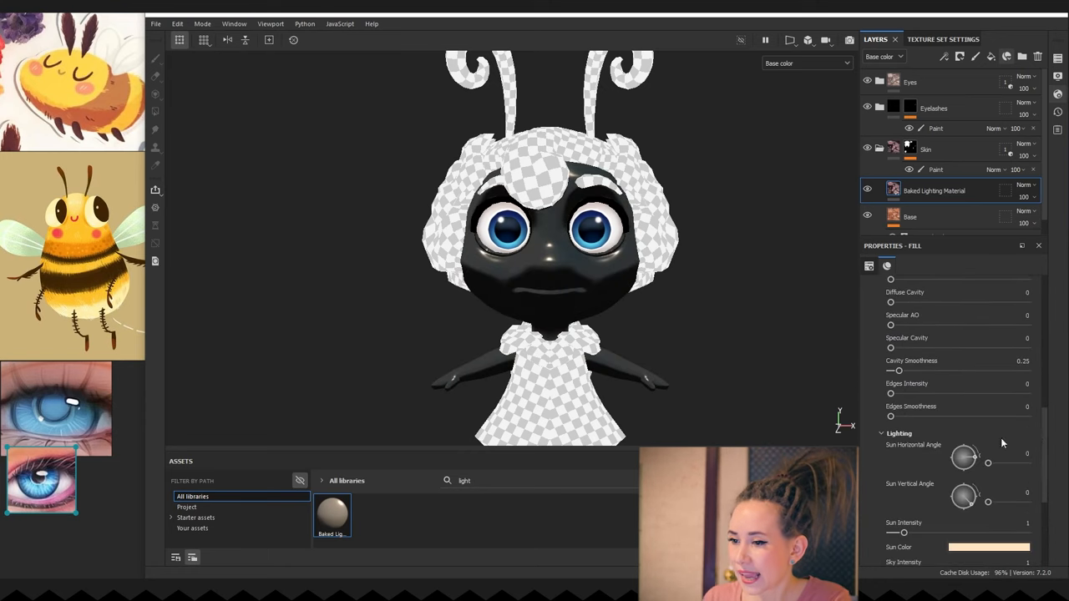
{"action": "scroll", "scroll_direction": "up", "scroll_amount": 3}
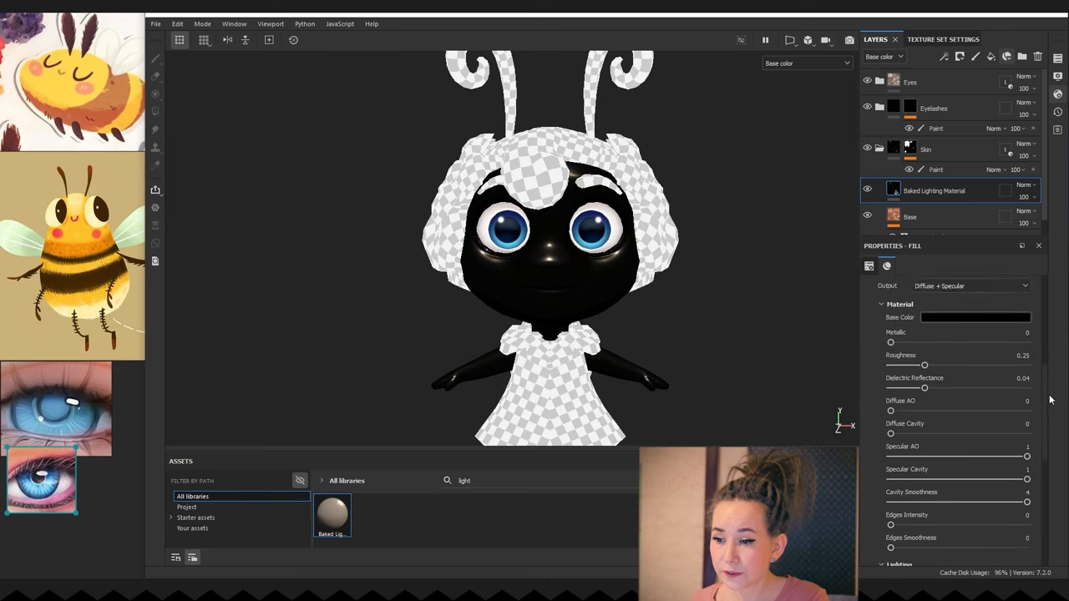
{"action": "scroll", "scroll_direction": "down", "scroll_amount": 3}
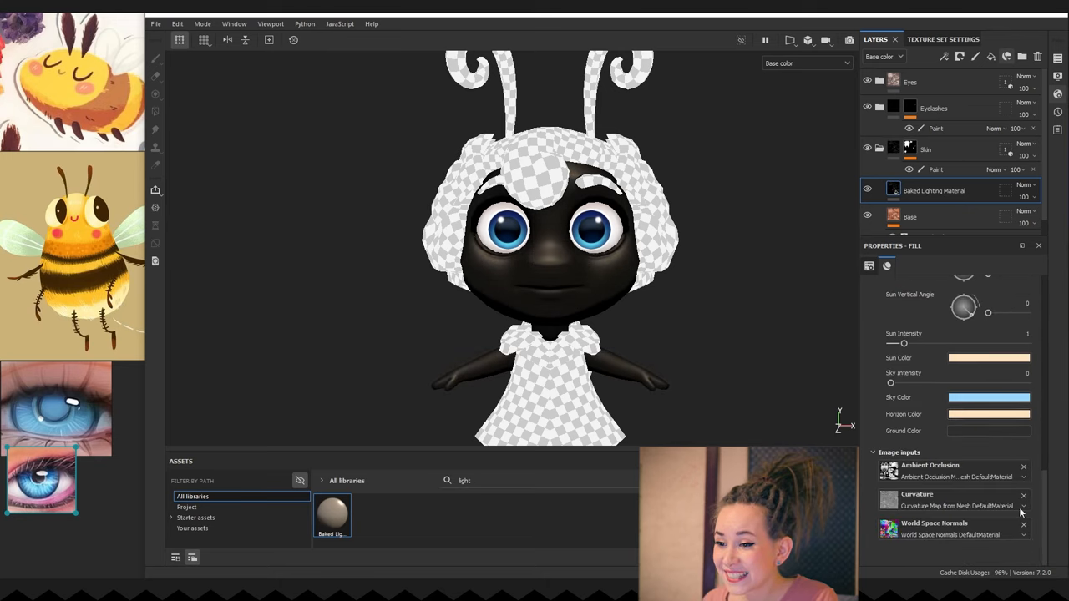
{"action": "left_click_drag", "start_coordinate": [989, 312], "coordinate": [1024, 312]}
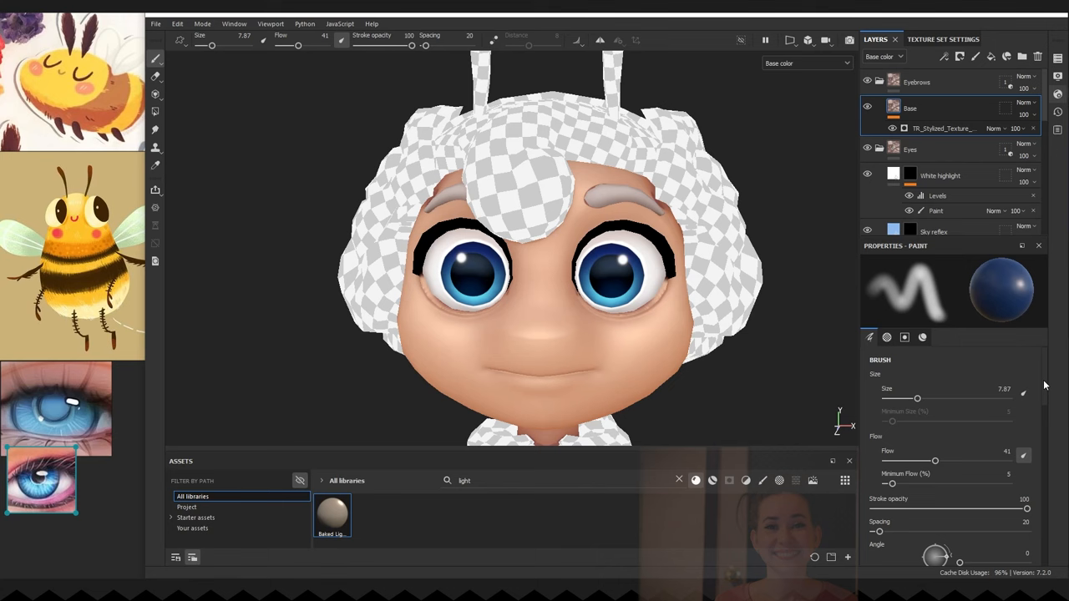
Step: Adjust the Base stylized generator's Light spread and expand its Specular Light settings
{"action": "left_click", "coordinate": [942, 127]}
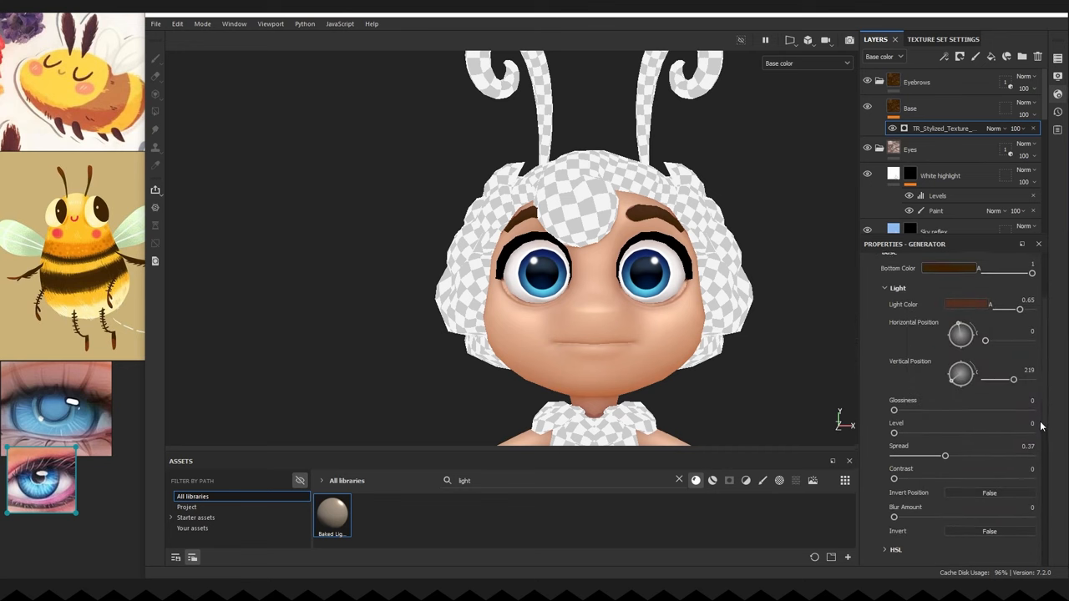
{"action": "left_click_drag", "start_coordinate": [945, 454], "coordinate": [919, 444]}
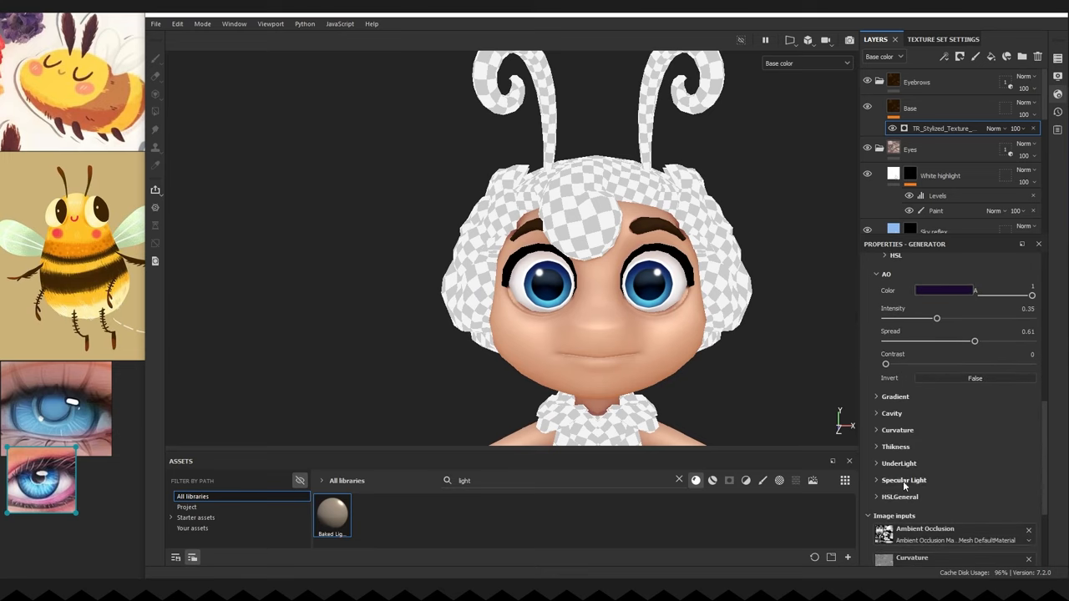
{"action": "left_click", "coordinate": [903, 480]}
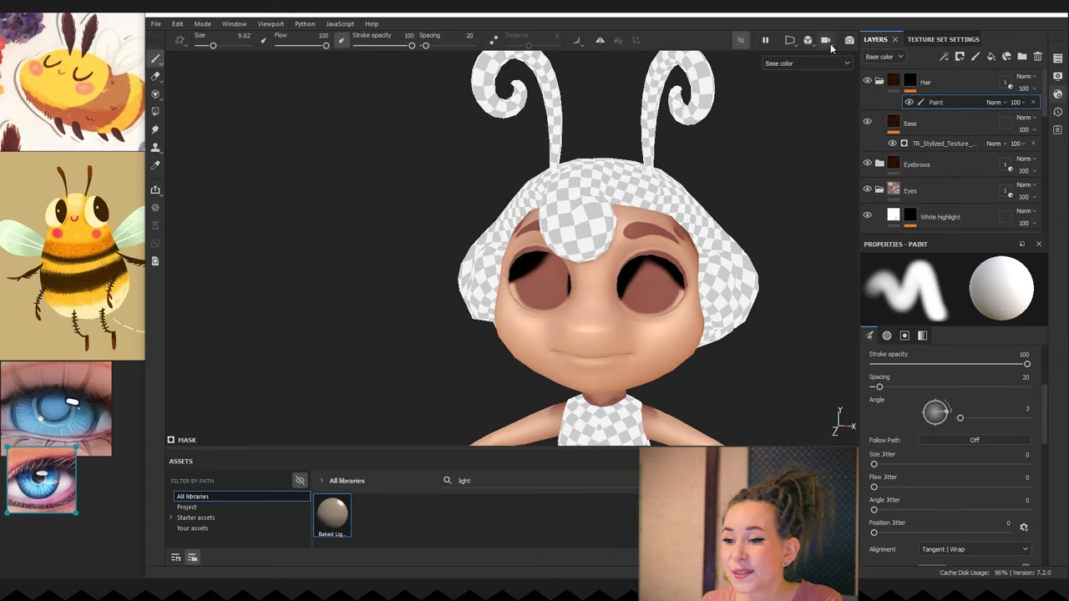
Step: Select the Hair layer's Paint effect to brush brown hair onto the head
{"action": "left_click", "coordinate": [790, 40]}
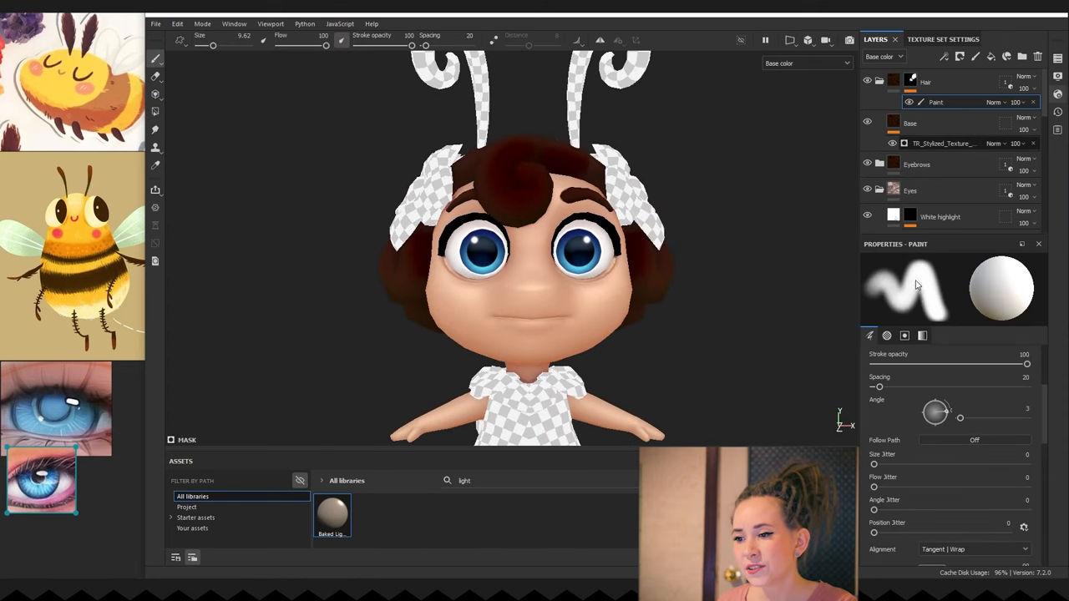
Step: Reopen the skin's stylized generator settings and check the painted hair from the side
{"action": "left_click", "coordinate": [942, 144]}
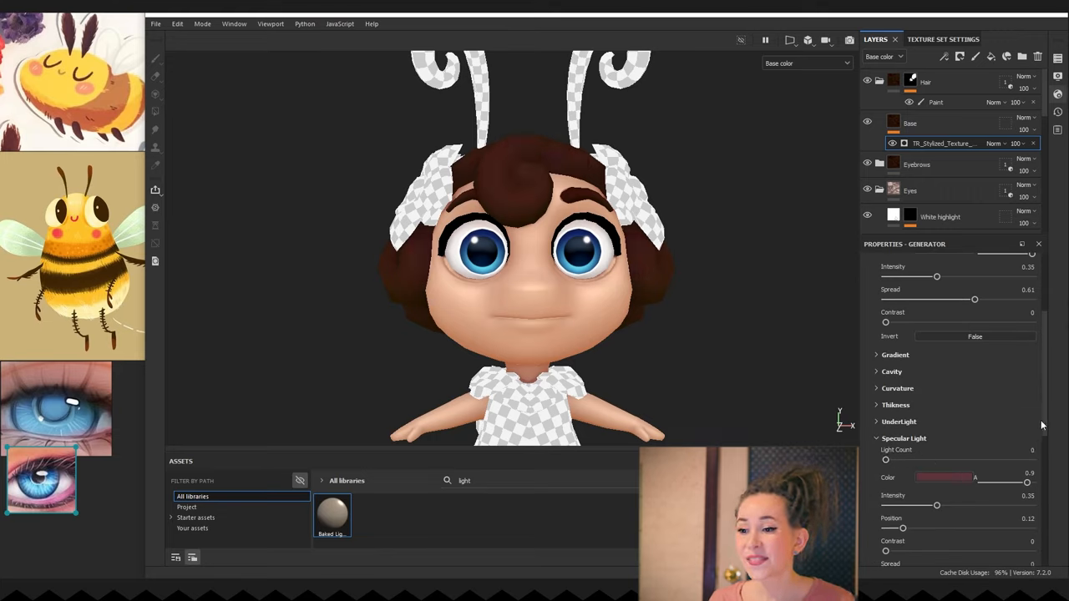
{"action": "left_click_drag", "start_coordinate": [501, 251], "coordinate": [705, 384]}
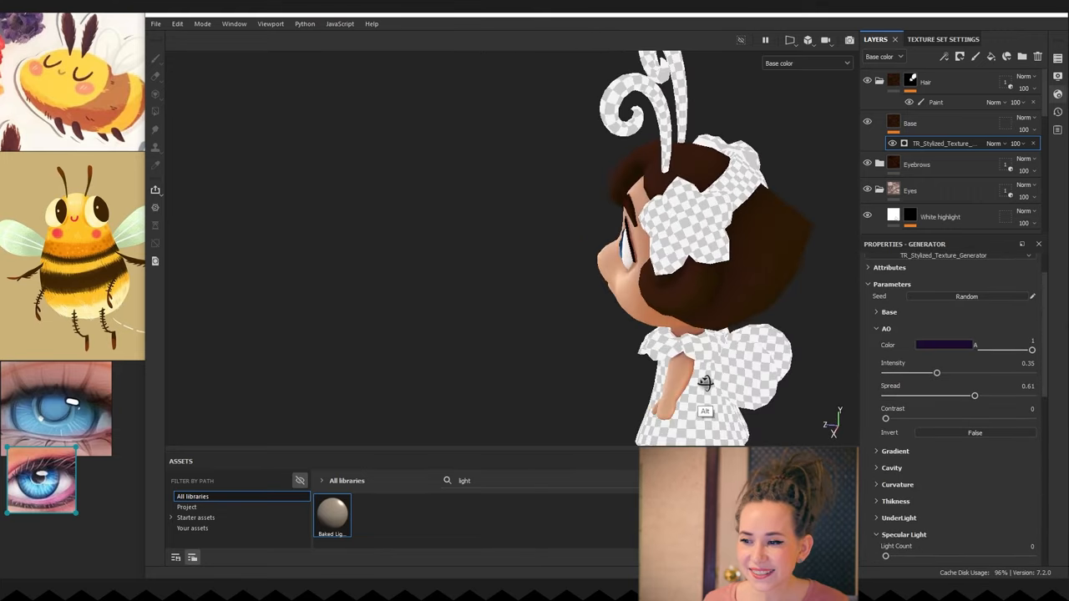